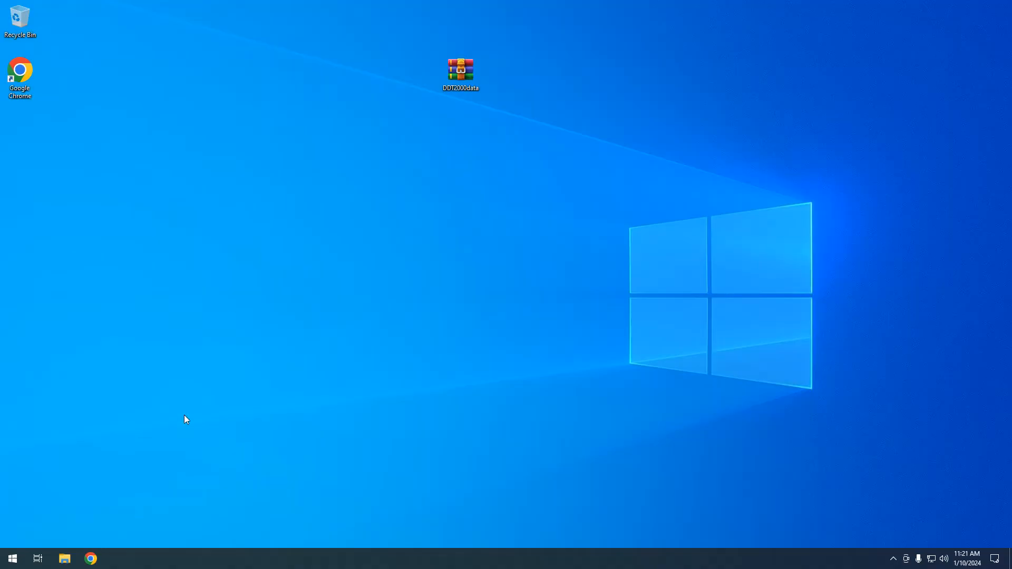
{"action": "mouse_move", "coordinate": [190, 230]}
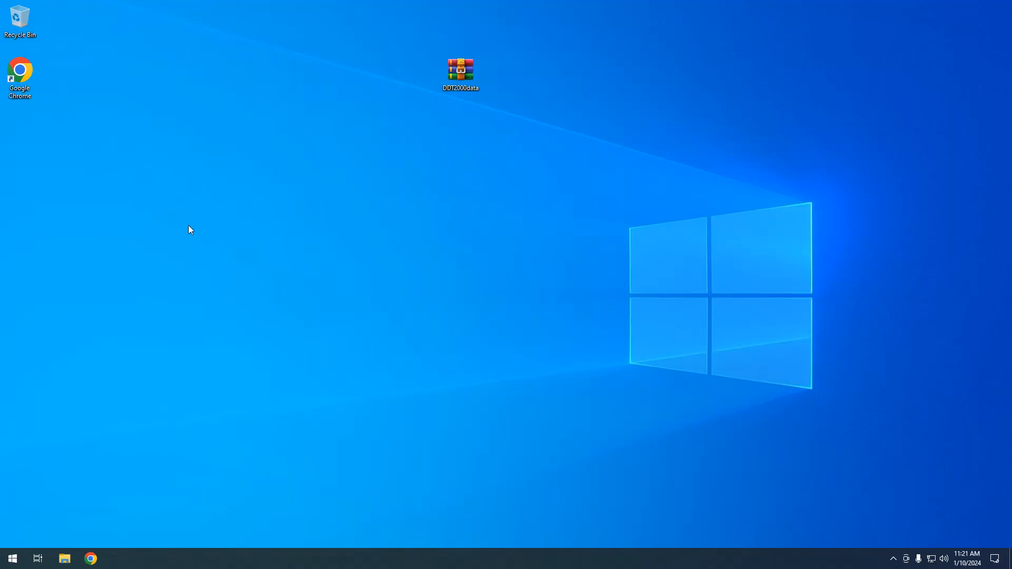
Browse the cedricp/ddt4all repository page in Chrome, through its file list and README
{"action": "left_click_drag", "start_coordinate": [235, 270], "coordinate": [386, 306]}
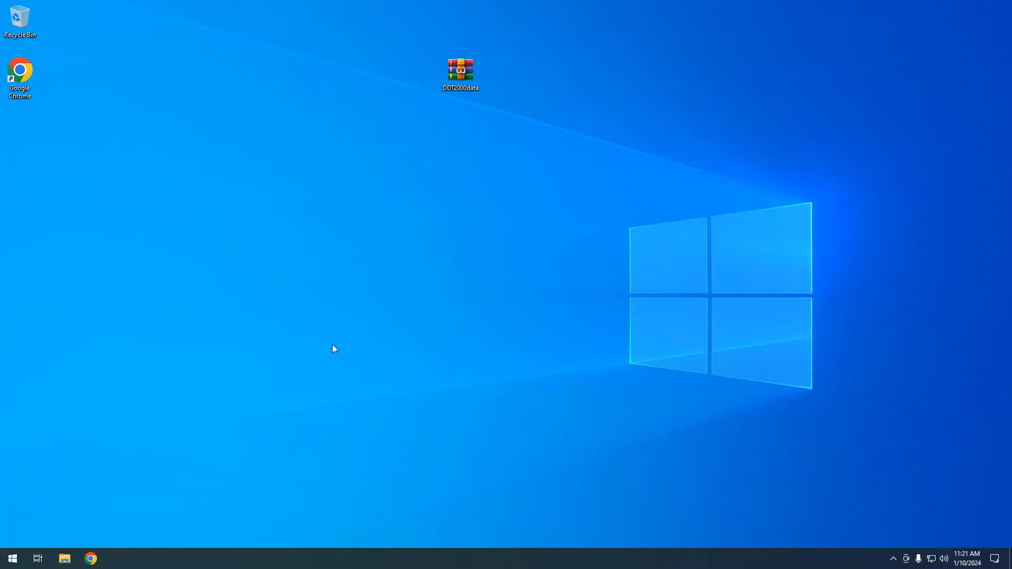
{"action": "mouse_move", "coordinate": [271, 255]}
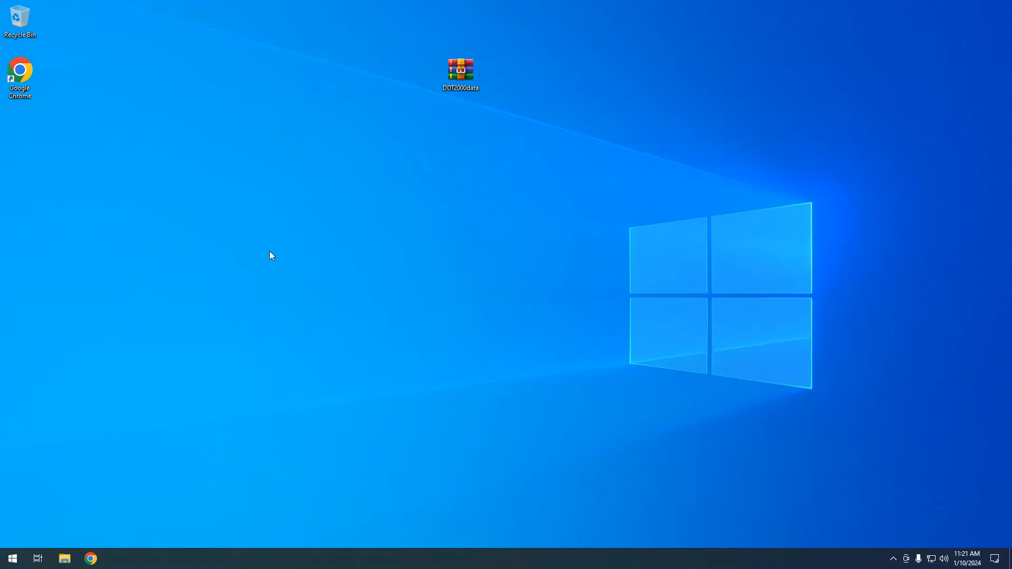
{"action": "mouse_move", "coordinate": [150, 475]}
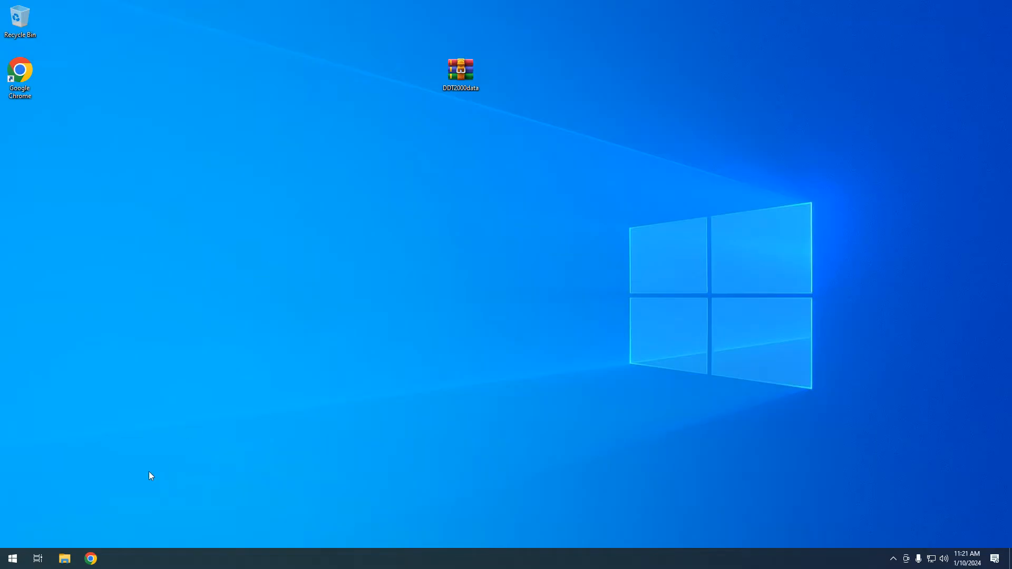
{"action": "mouse_move", "coordinate": [130, 347]}
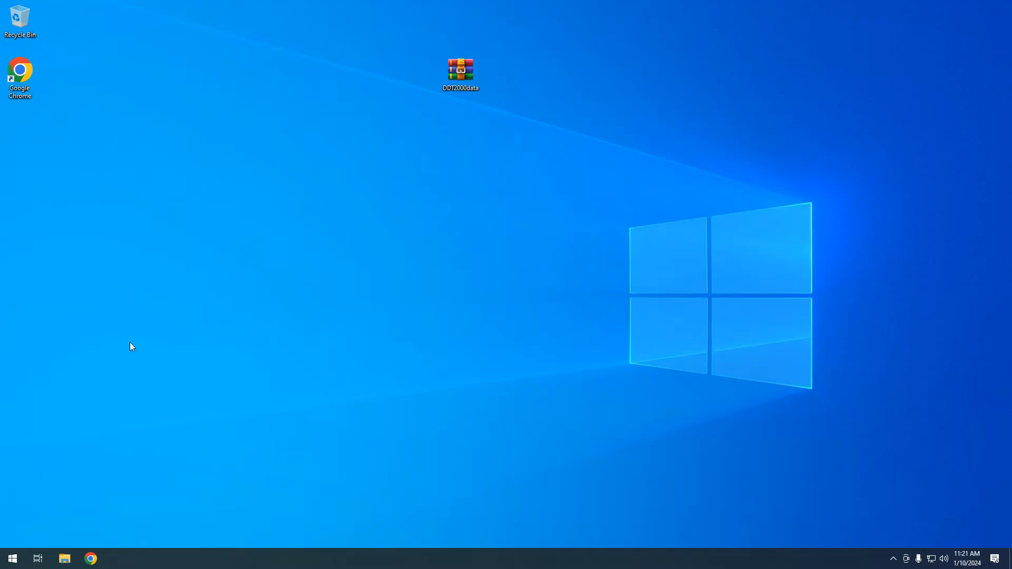
{"action": "mouse_move", "coordinate": [86, 233]}
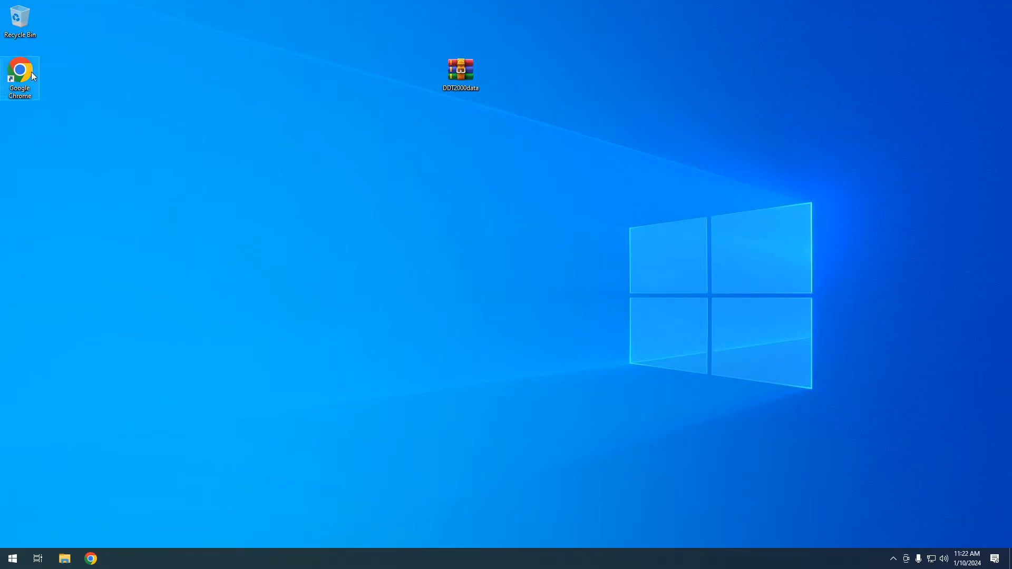
{"action": "double_click", "coordinate": [20, 70]}
{"action": "type", "text": "github.com/cedricp/ddt4all"}
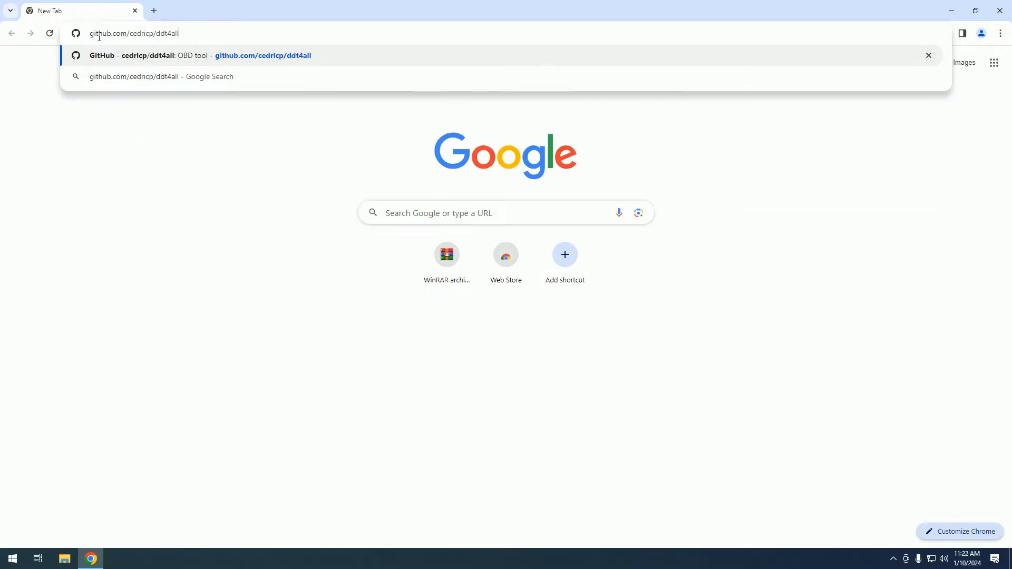
{"action": "mouse_move", "coordinate": [137, 33]}
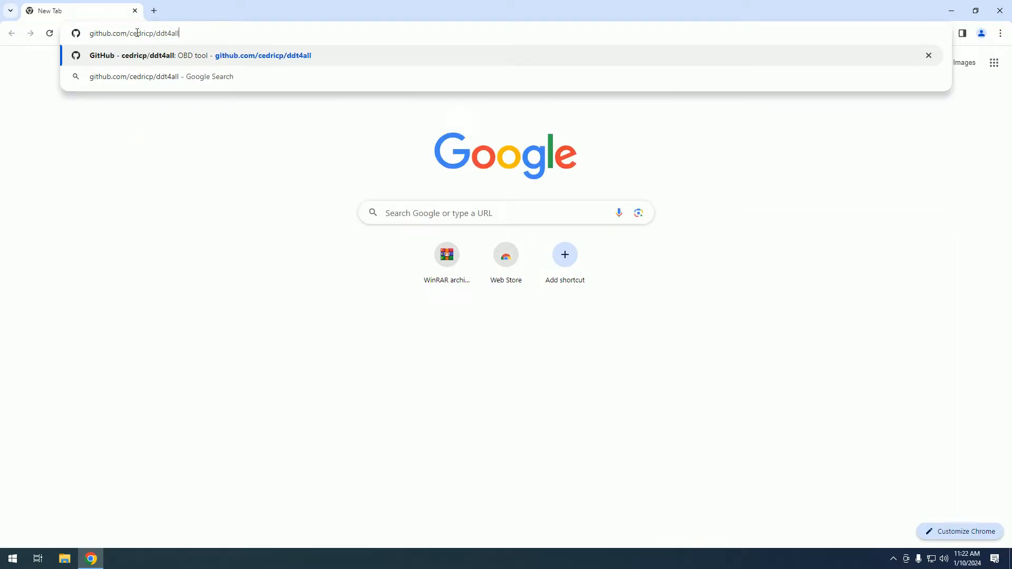
{"action": "mouse_move", "coordinate": [222, 37]}
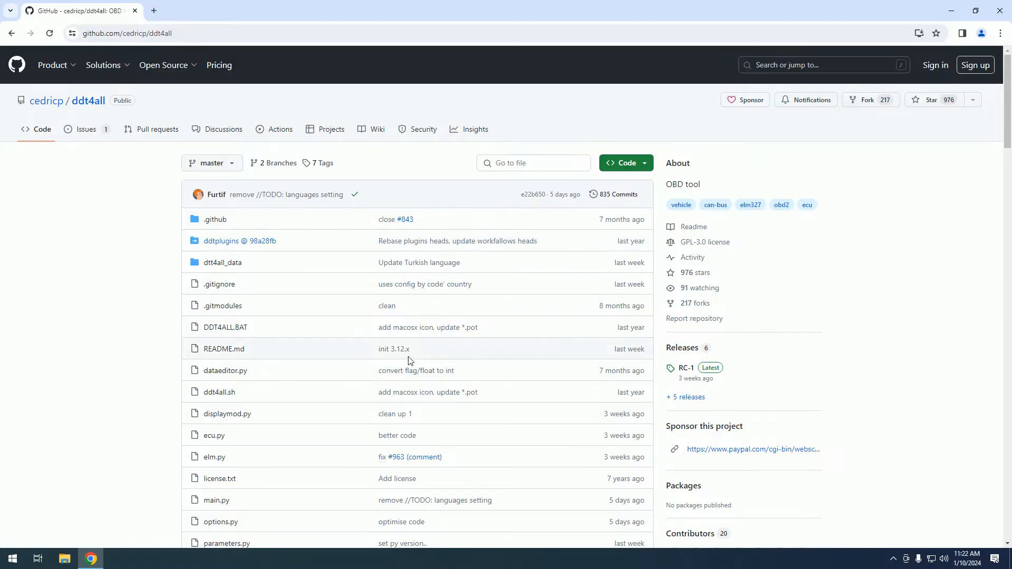
{"action": "mouse_move", "coordinate": [399, 254]}
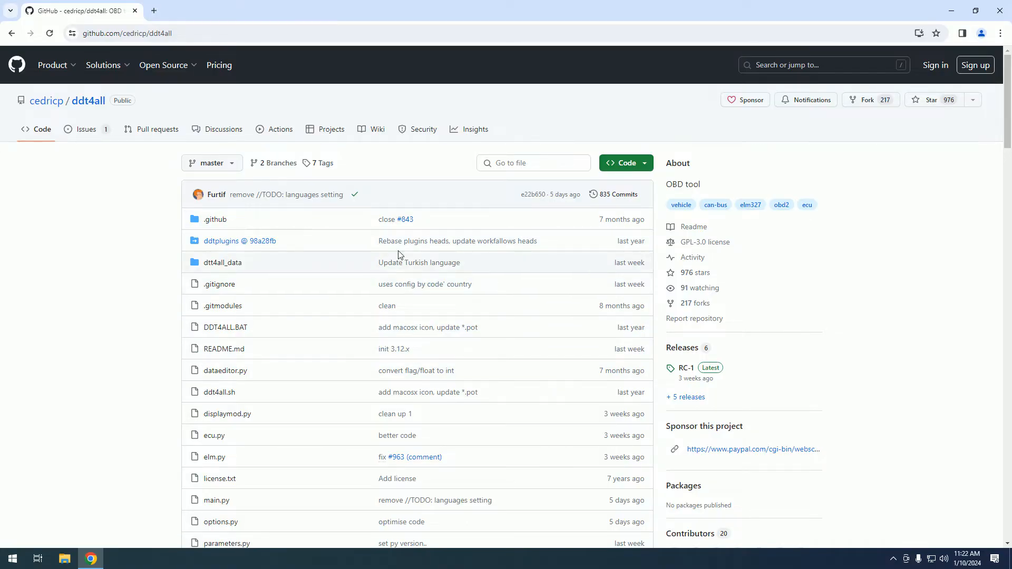
{"action": "scroll", "scroll_direction": "down", "scroll_amount": 3}
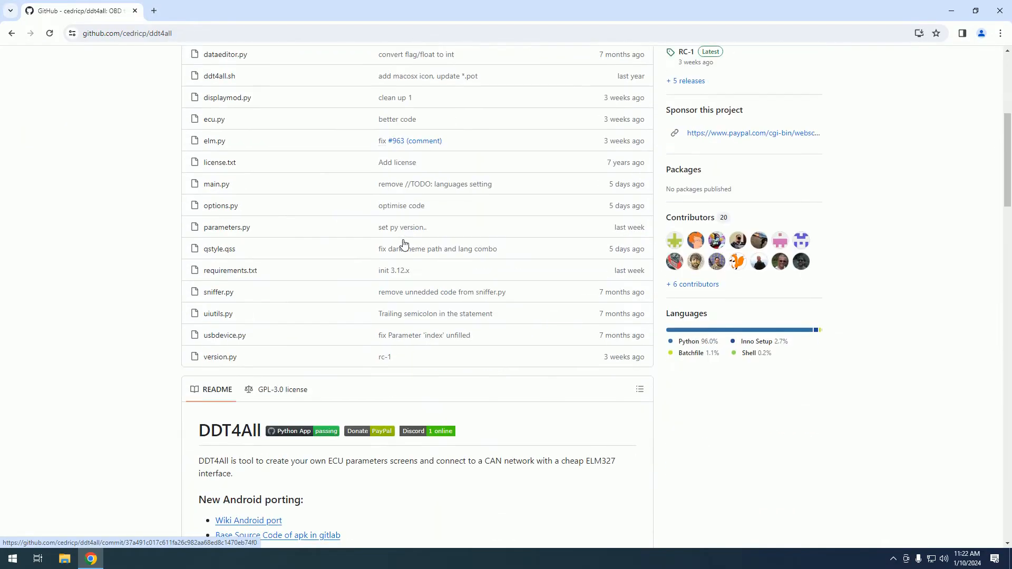
{"action": "scroll", "scroll_direction": "down", "scroll_amount": 3}
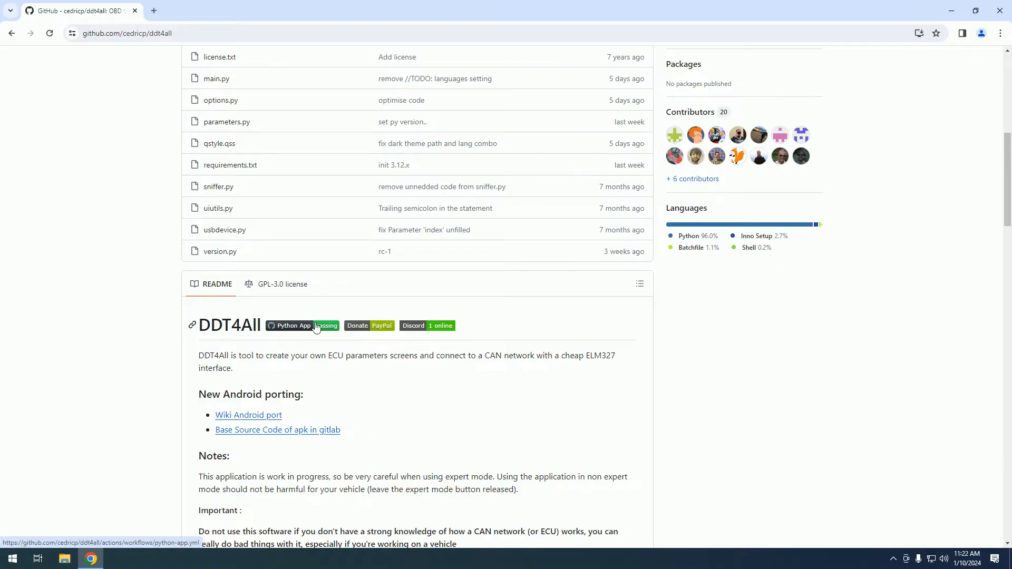
{"action": "scroll", "scroll_direction": "down", "scroll_amount": 3}
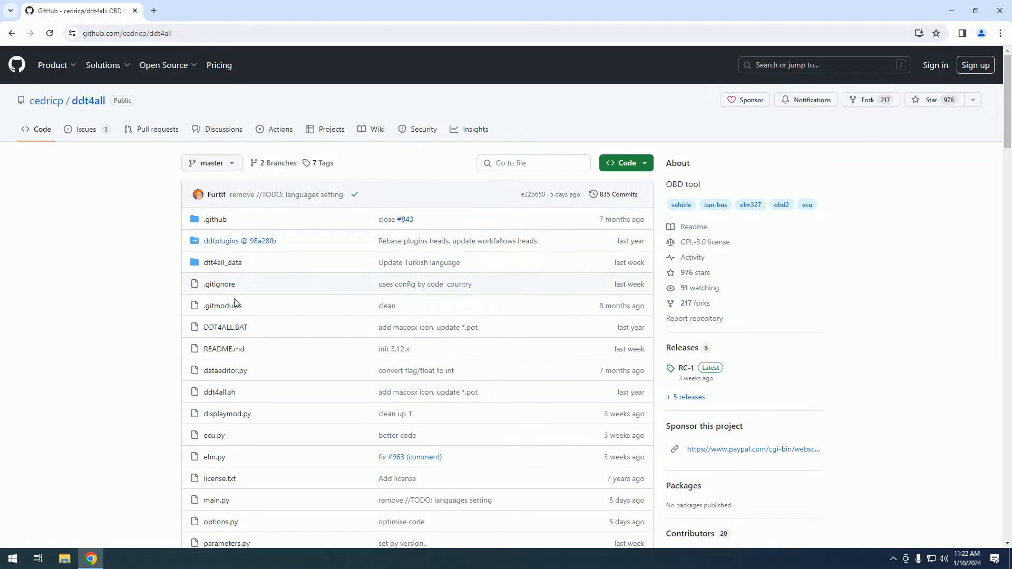
{"action": "scroll", "scroll_direction": "down", "scroll_amount": 3}
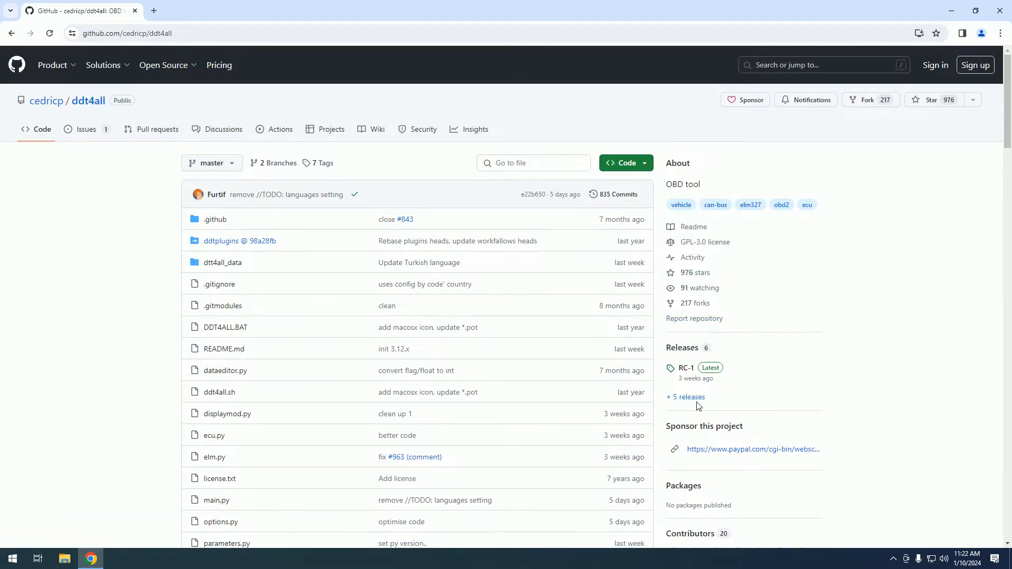
Go to the ddt4all Releases page and locate the RC-1 (v3.0.0) Assets section
{"action": "left_click", "coordinate": [685, 396]}
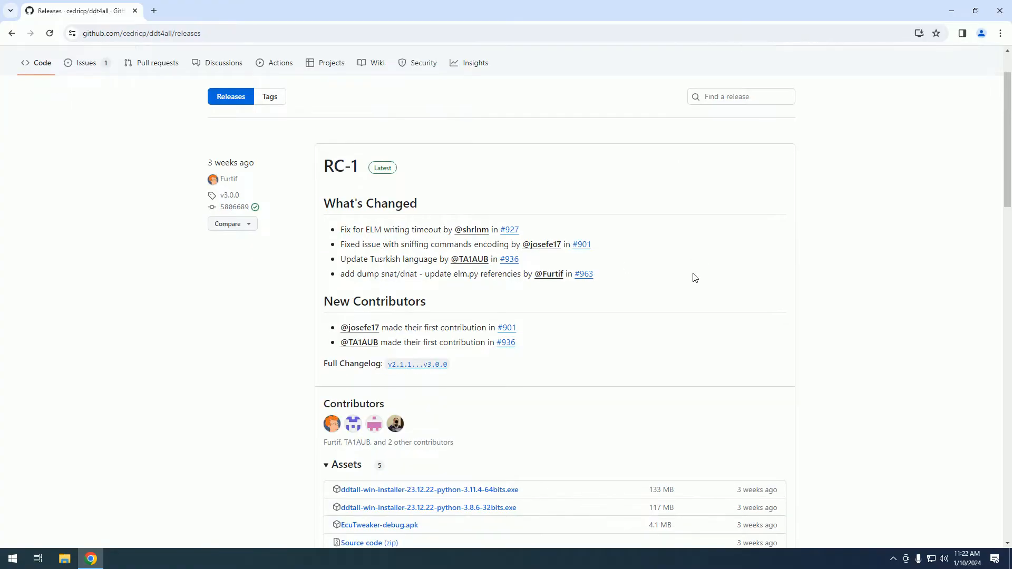
{"action": "scroll", "scroll_direction": "down", "scroll_amount": 3}
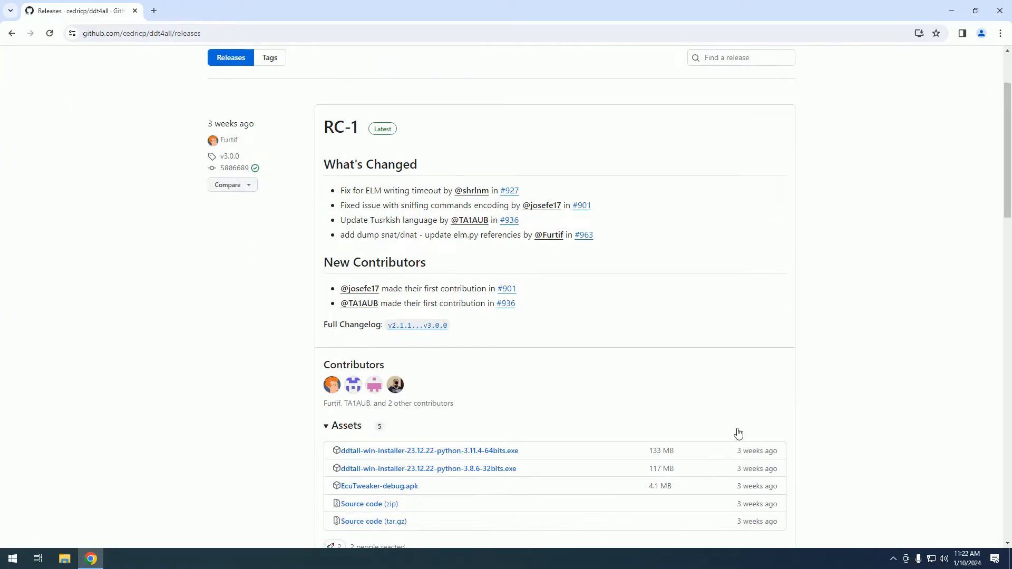
{"action": "scroll", "scroll_direction": "down", "scroll_amount": 3}
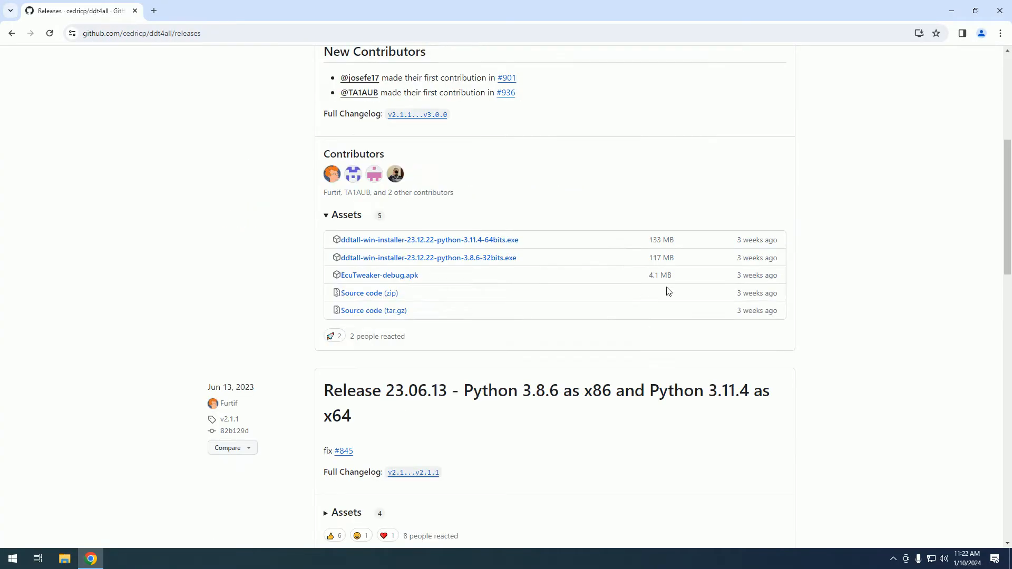
{"action": "scroll", "scroll_direction": "down", "scroll_amount": 3}
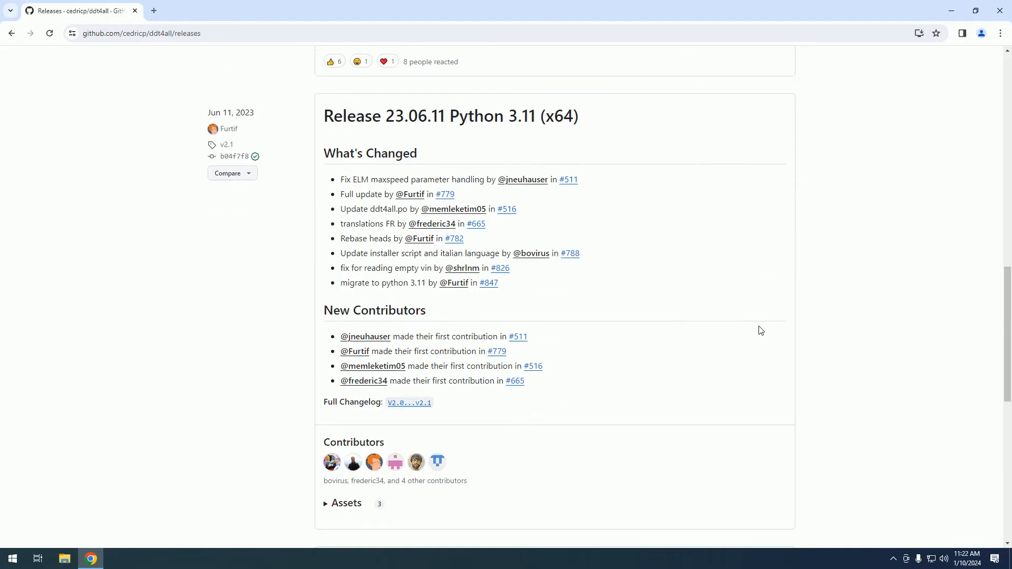
{"action": "scroll", "scroll_direction": "up", "scroll_amount": 3}
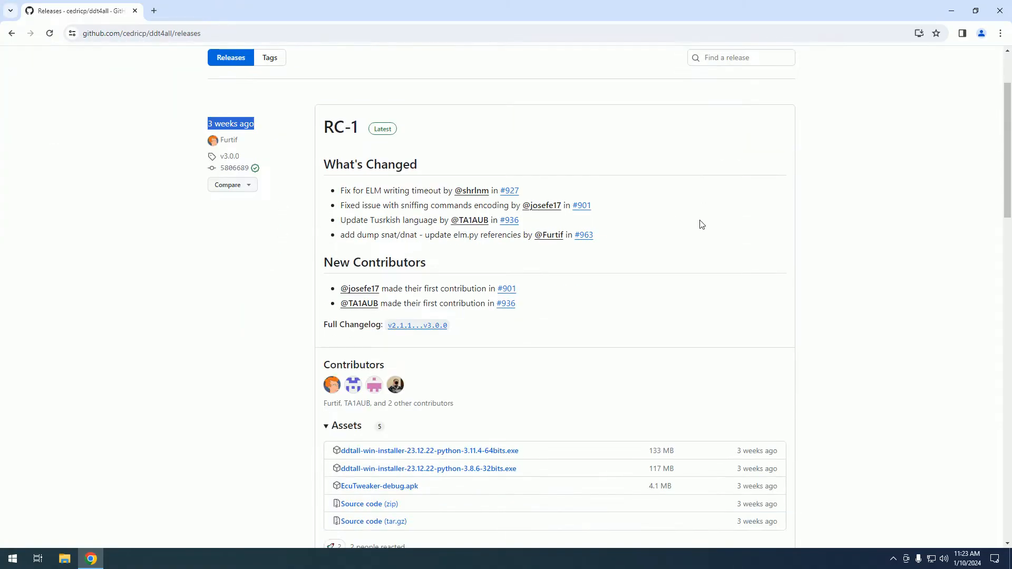
{"action": "scroll", "scroll_direction": "down", "scroll_amount": 3}
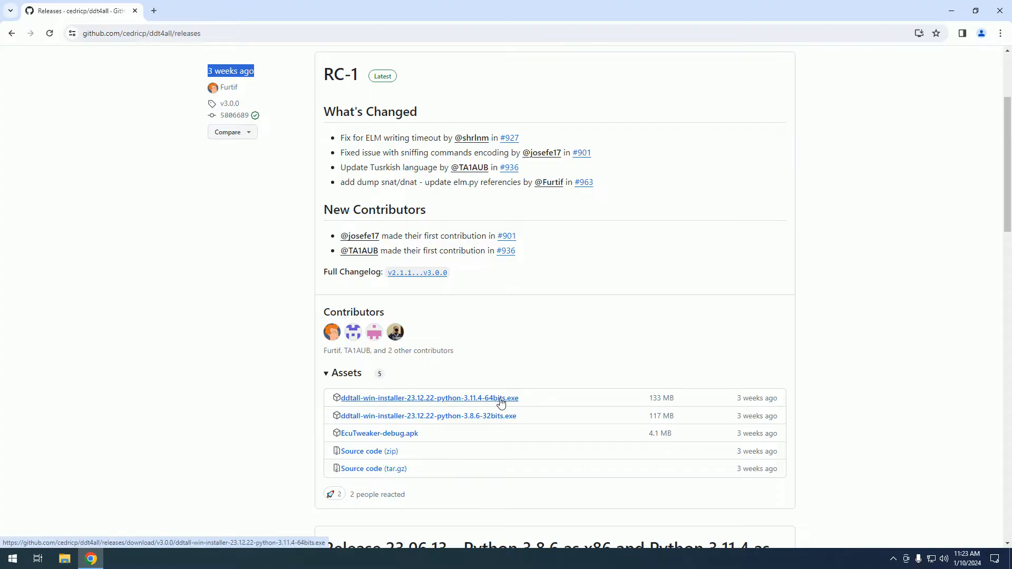
Download the 64-bit ddt4all Windows installer and check its progress until the 133 MB download finishes
{"action": "left_click", "coordinate": [430, 399]}
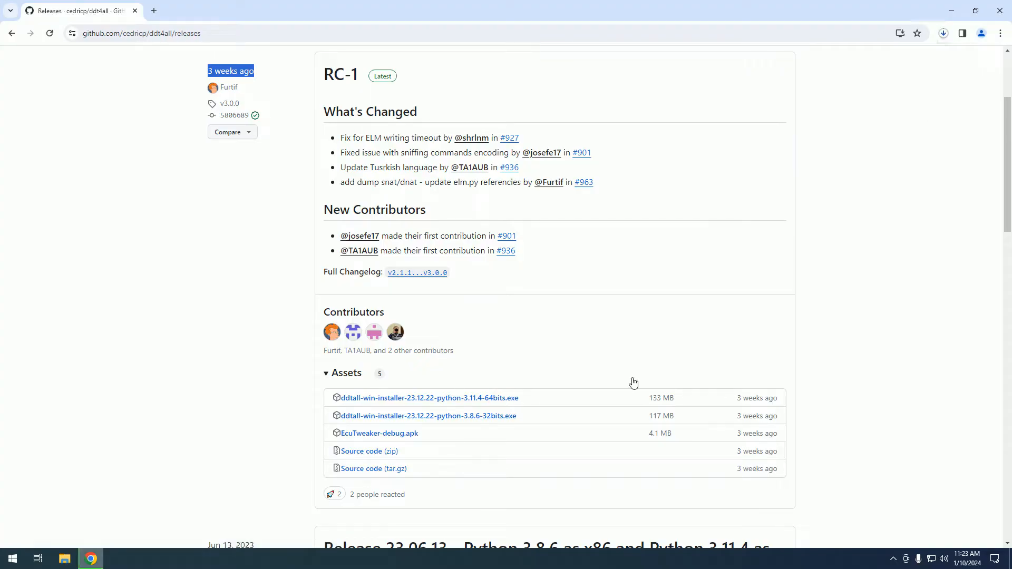
{"action": "left_click", "coordinate": [943, 32]}
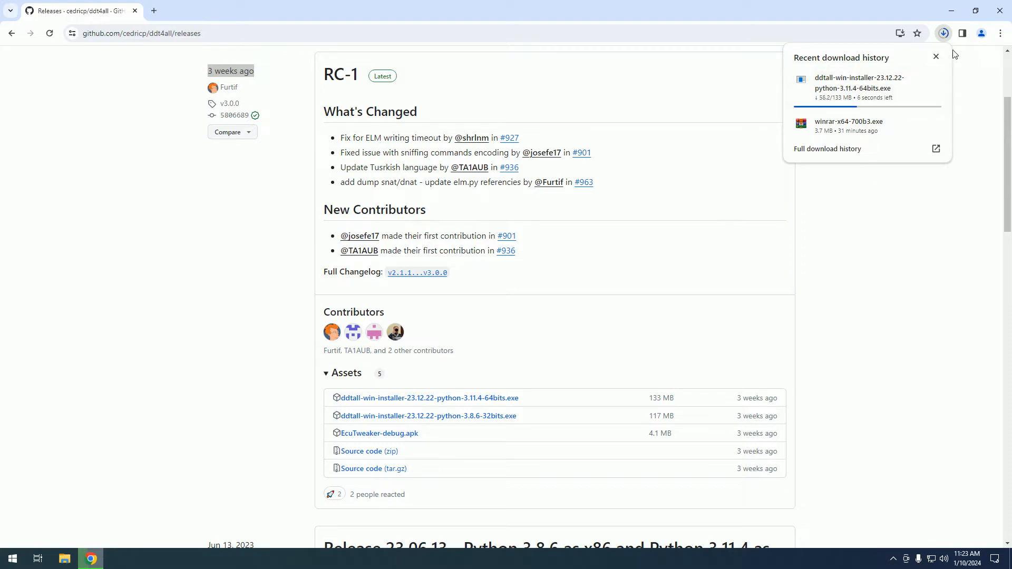
{"action": "left_click", "coordinate": [936, 56]}
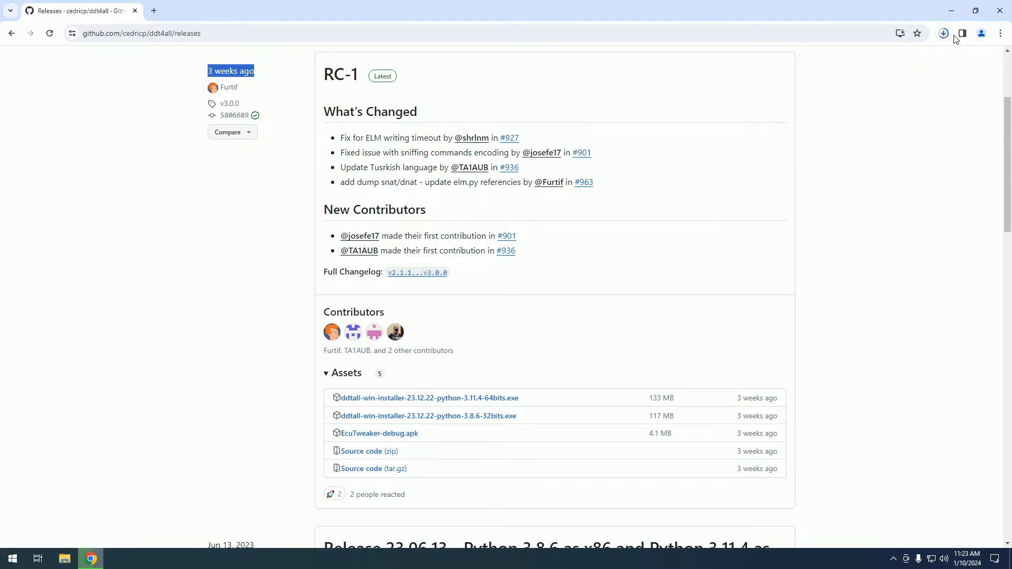
{"action": "left_click", "coordinate": [942, 32]}
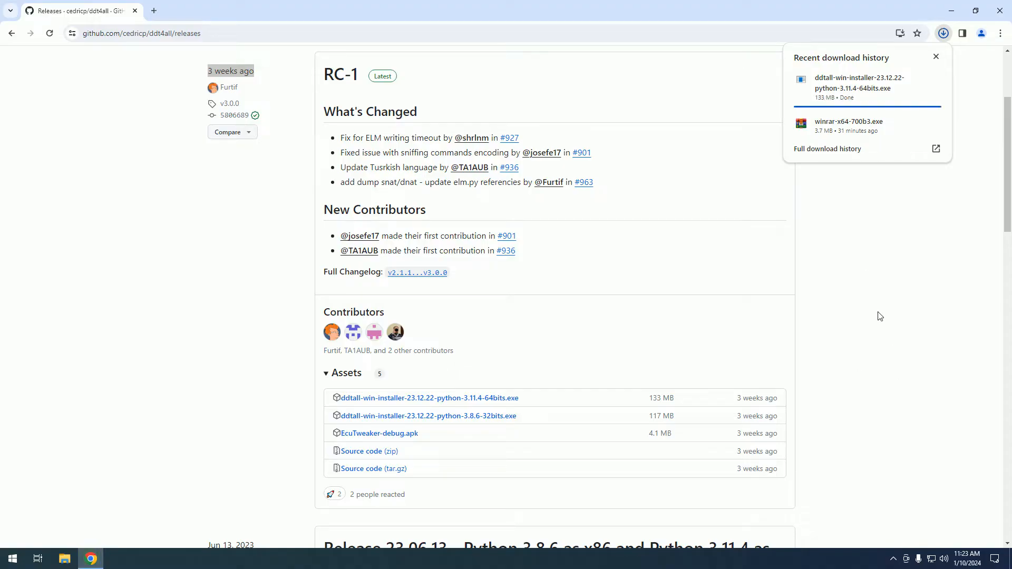
{"action": "mouse_move", "coordinate": [909, 270]}
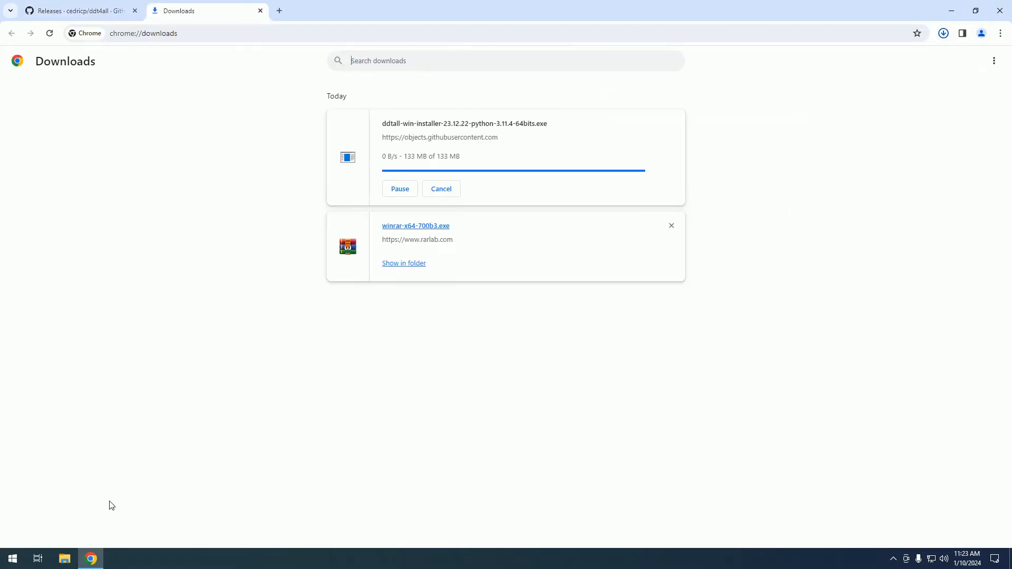
{"action": "mouse_move", "coordinate": [532, 242]}
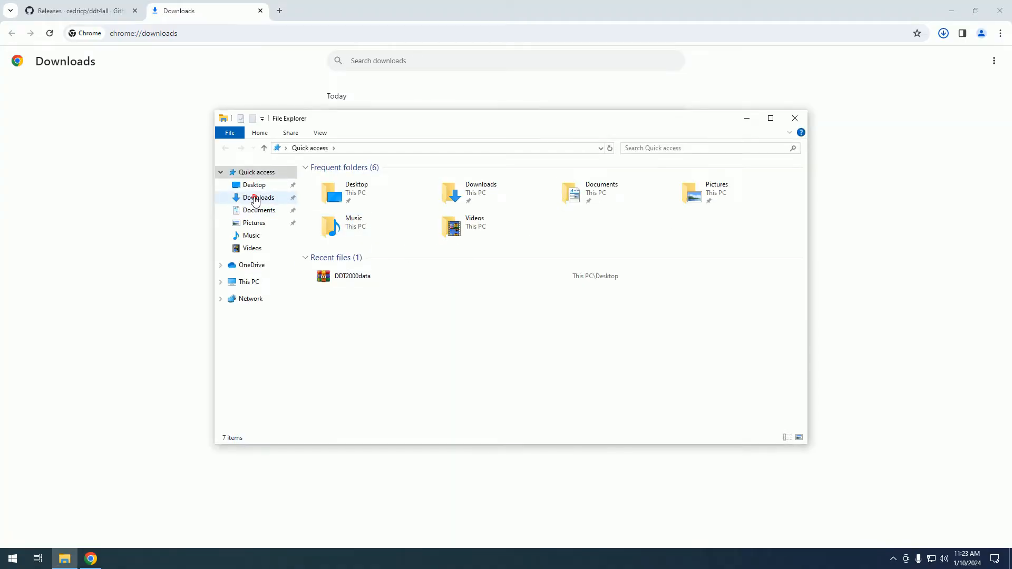
Launch the ddt4all installer from Downloads, choosing Run anyway past the SmartScreen warning
{"action": "left_click", "coordinate": [260, 198]}
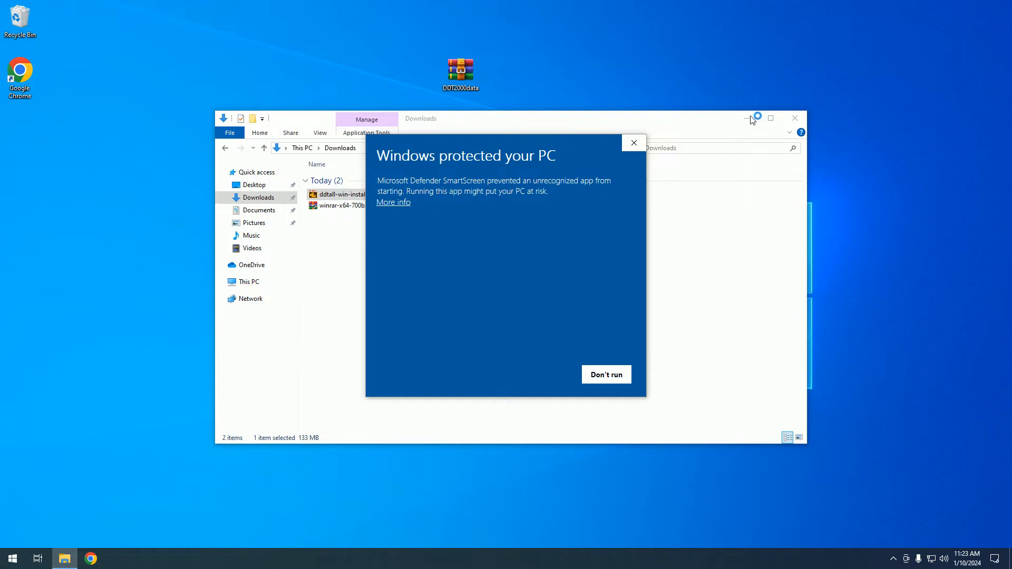
{"action": "mouse_move", "coordinate": [424, 277]}
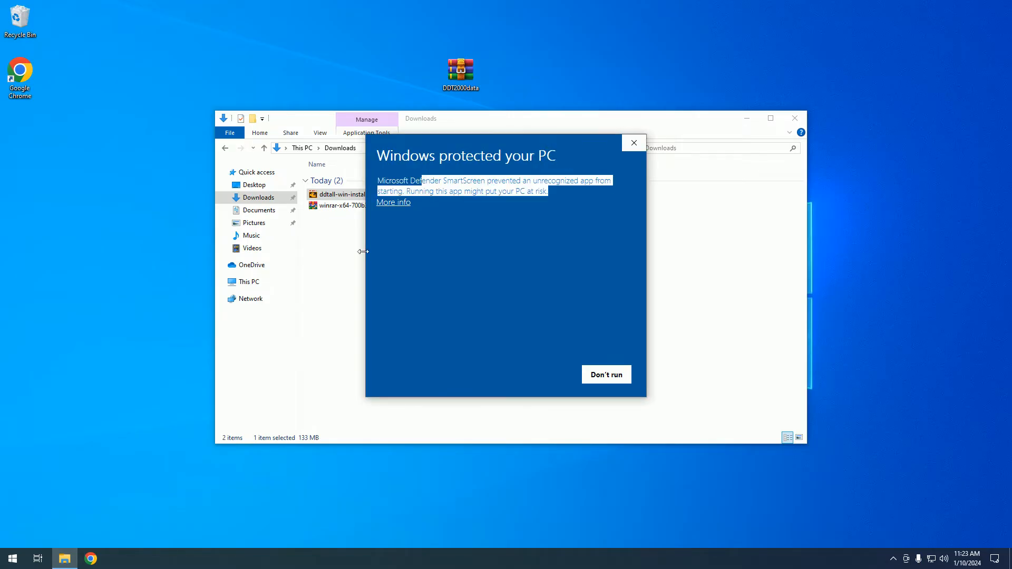
{"action": "left_click", "coordinate": [393, 202]}
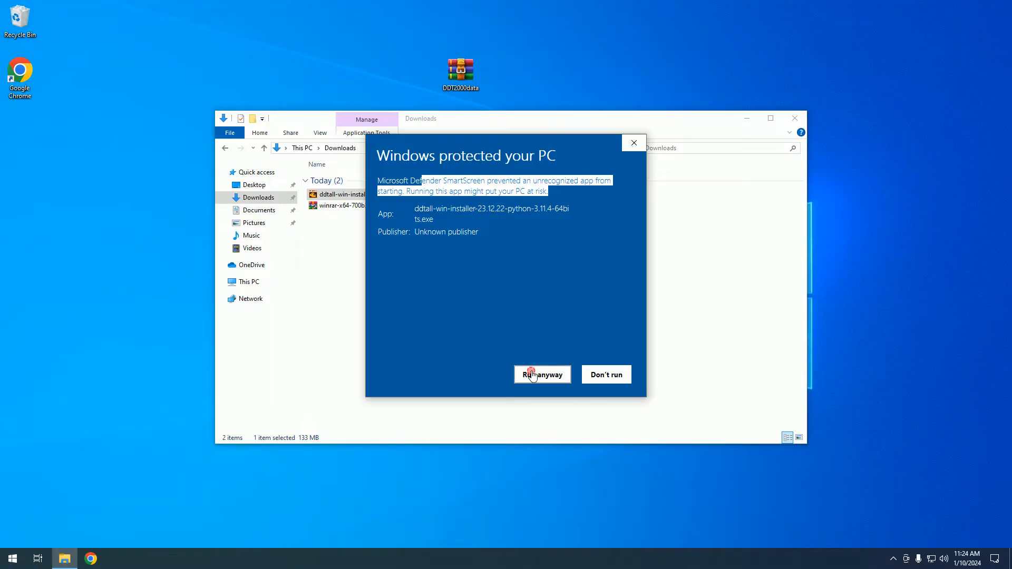
{"action": "left_click", "coordinate": [542, 375]}
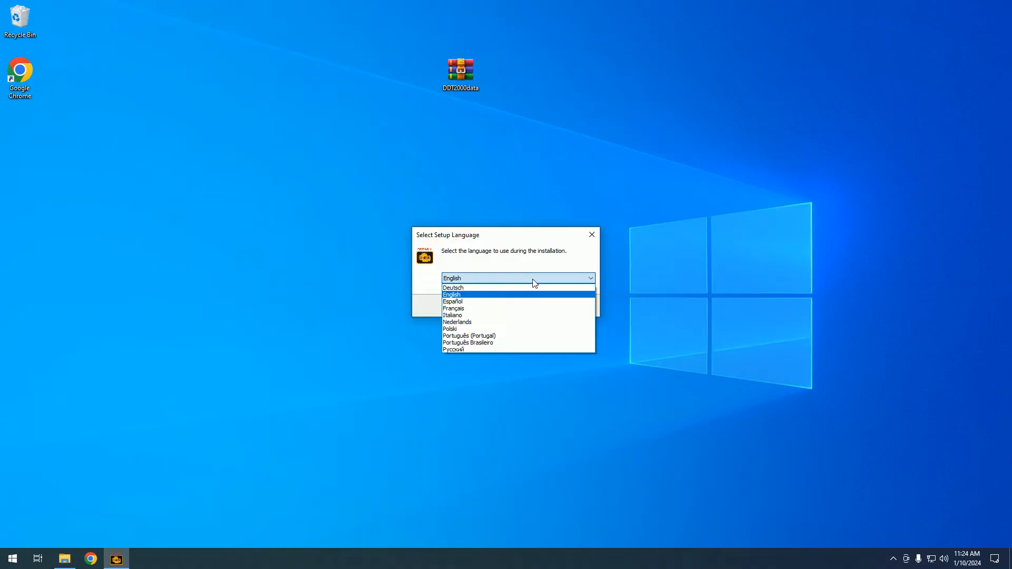
Choose English as the setup language and accept the DDT4All license agreement
{"action": "left_click", "coordinate": [452, 295]}
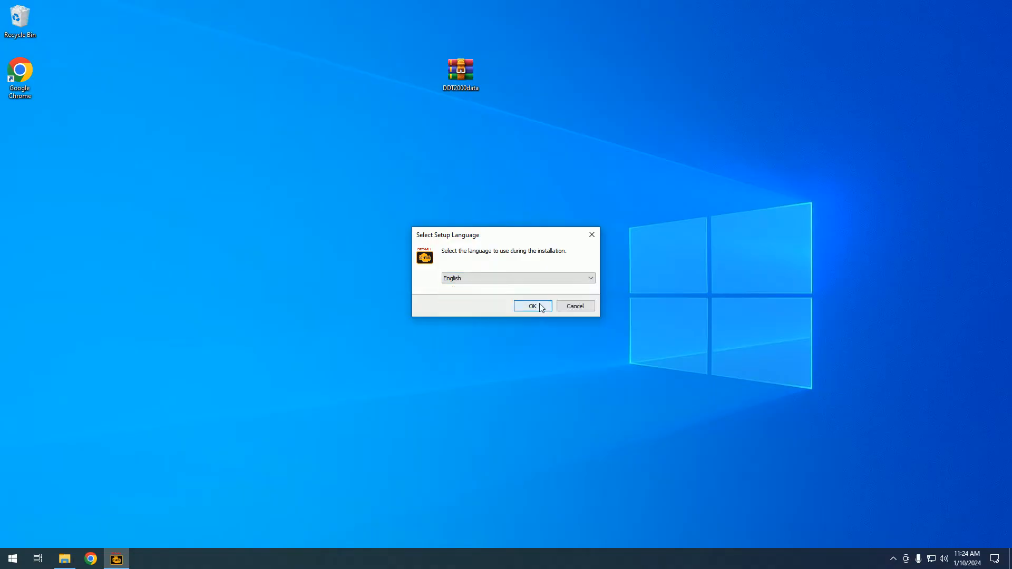
{"action": "left_click", "coordinate": [532, 306]}
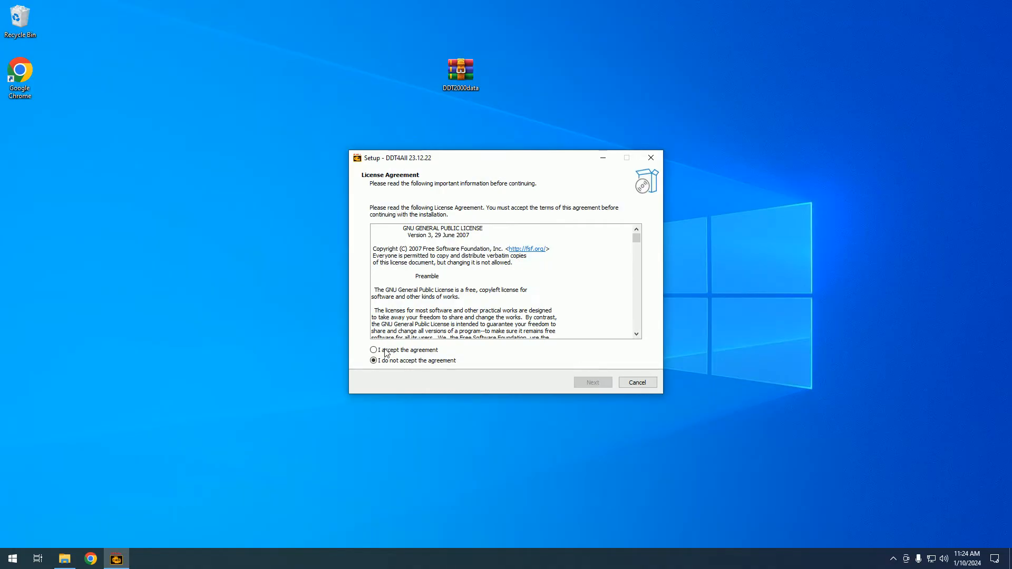
{"action": "left_click", "coordinate": [373, 350]}
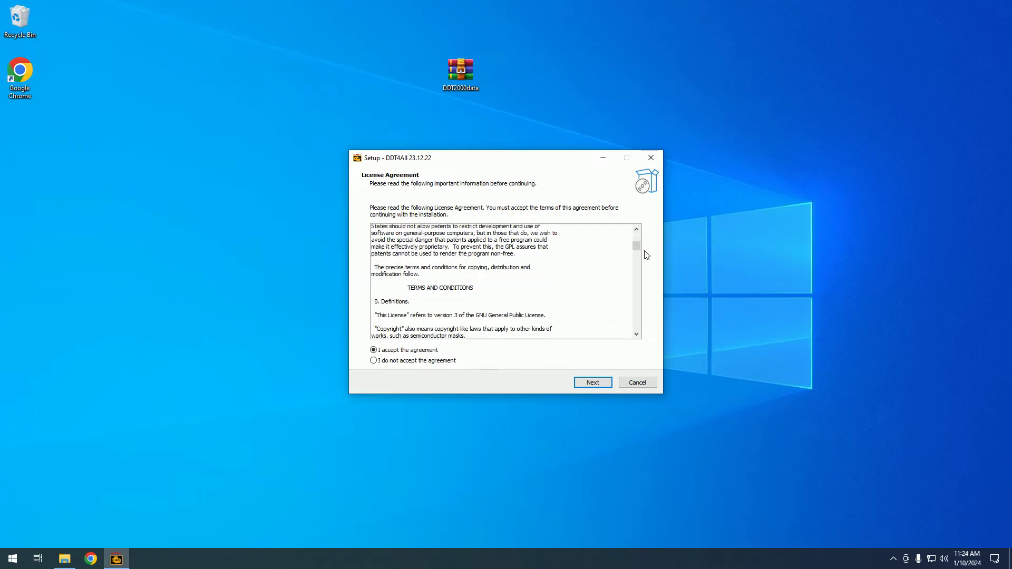
{"action": "scroll", "scroll_direction": "down", "scroll_amount": 3}
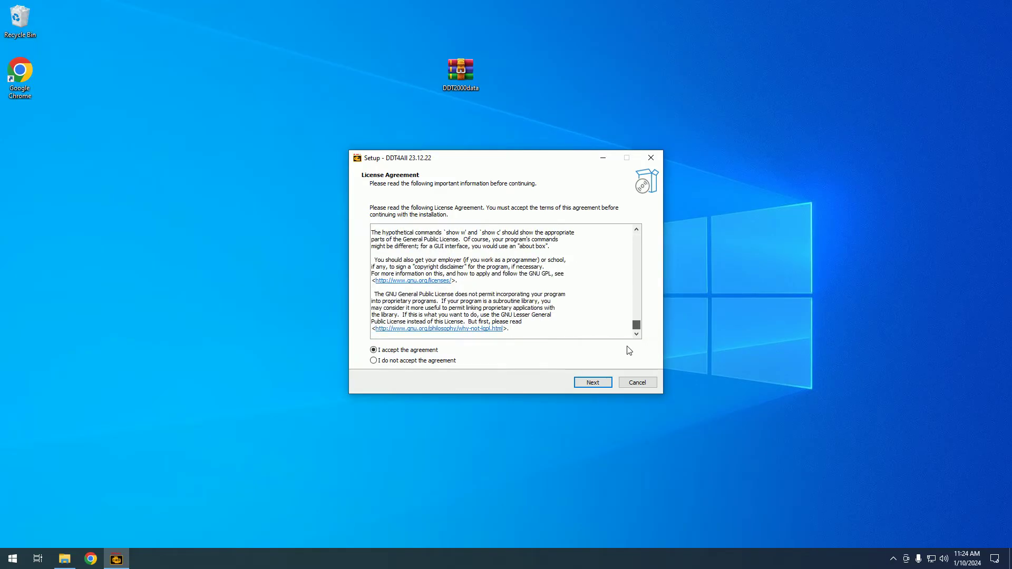
{"action": "left_click", "coordinate": [592, 382]}
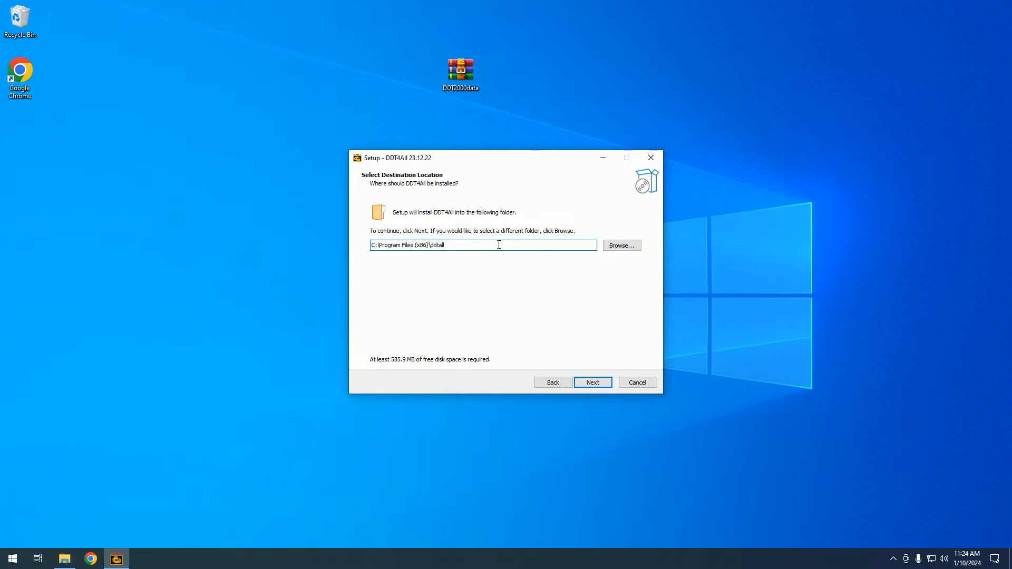
Keep the default C:\Program Files (x86)\ddt4all folder, Start Menu folder and desktop shortcut, and start installing
{"action": "double_click", "coordinate": [411, 245]}
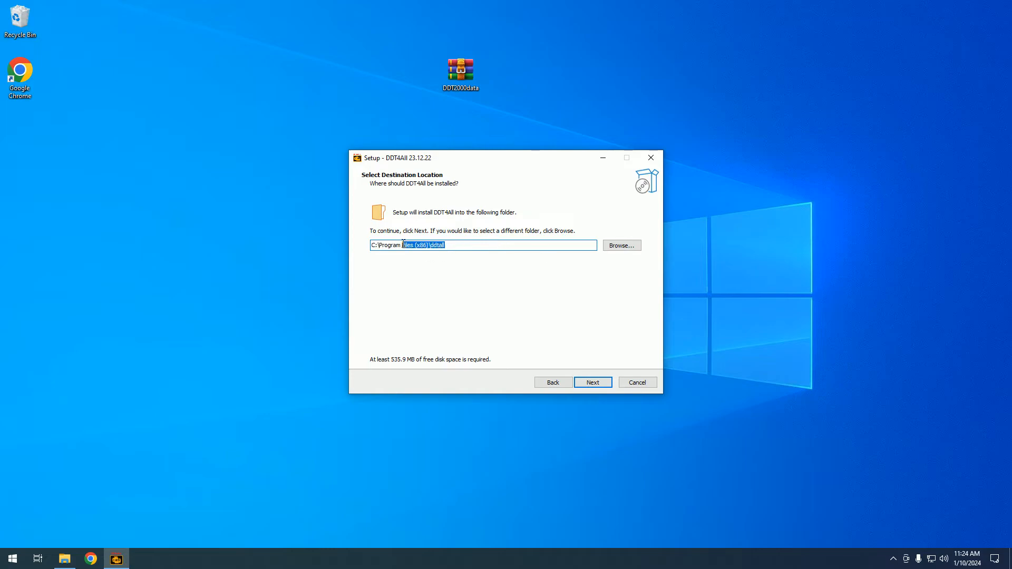
{"action": "left_click", "coordinate": [459, 253]}
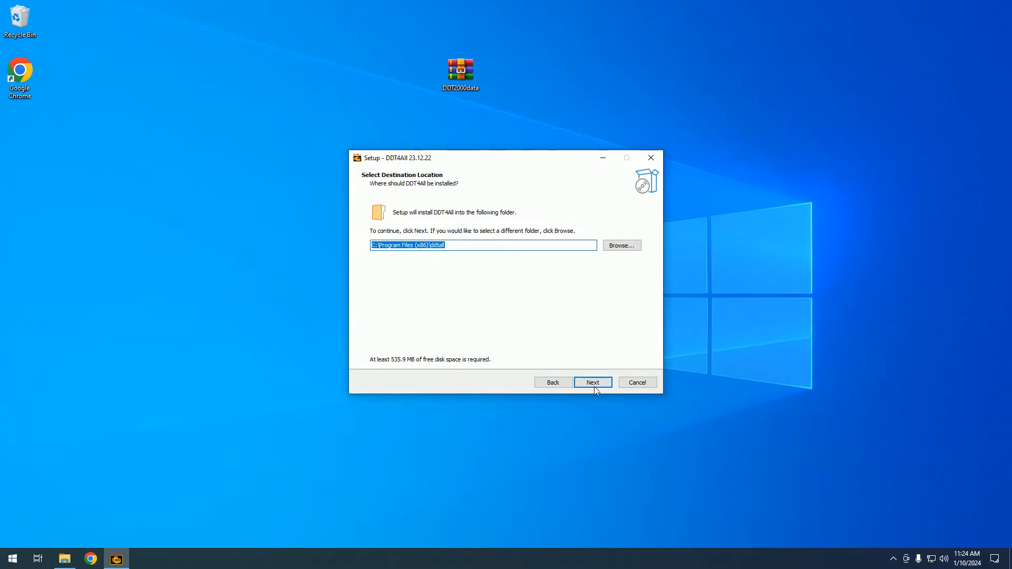
{"action": "left_click", "coordinate": [593, 383]}
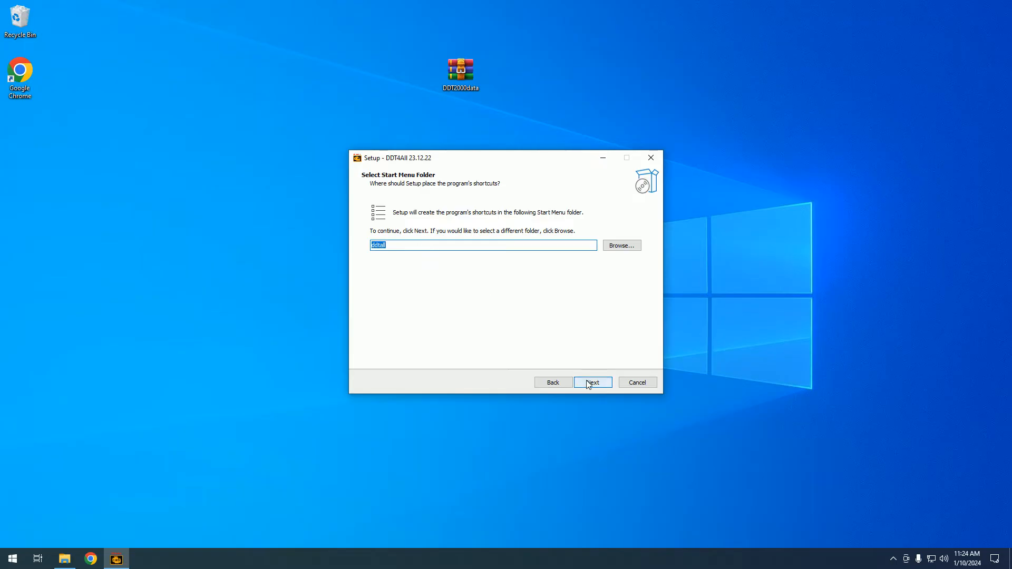
{"action": "left_click", "coordinate": [592, 383]}
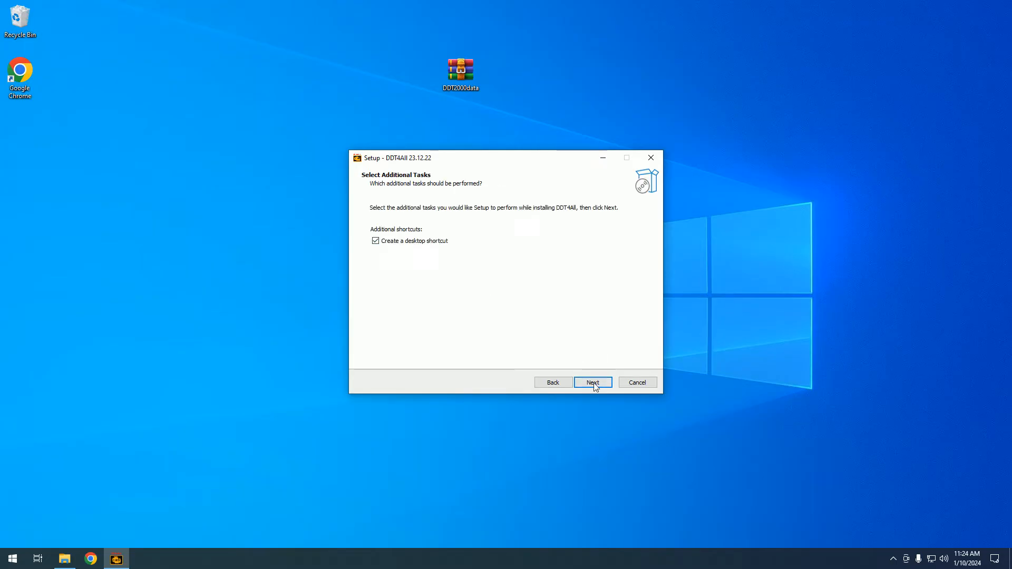
{"action": "left_click", "coordinate": [592, 382]}
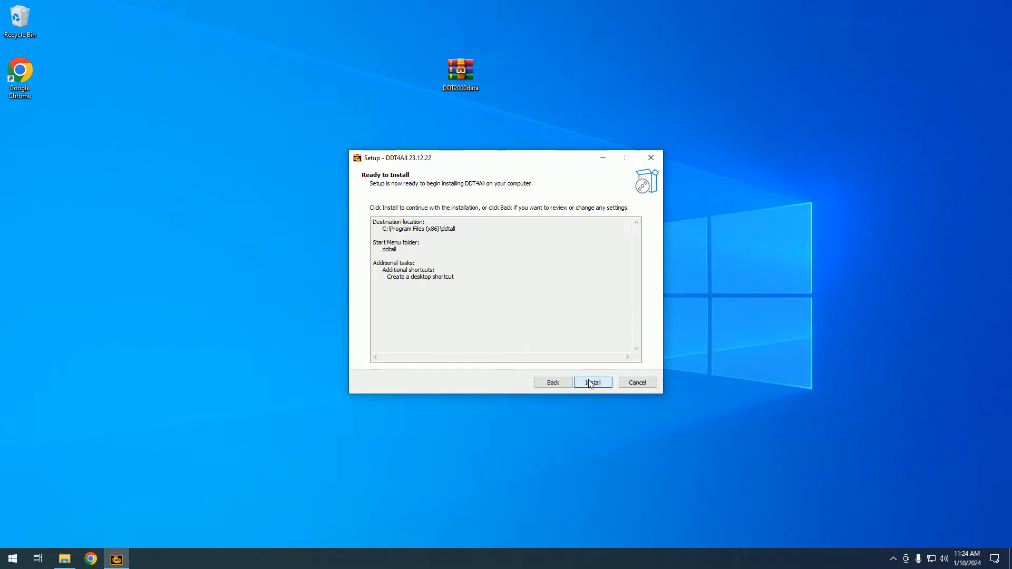
{"action": "left_click", "coordinate": [592, 383]}
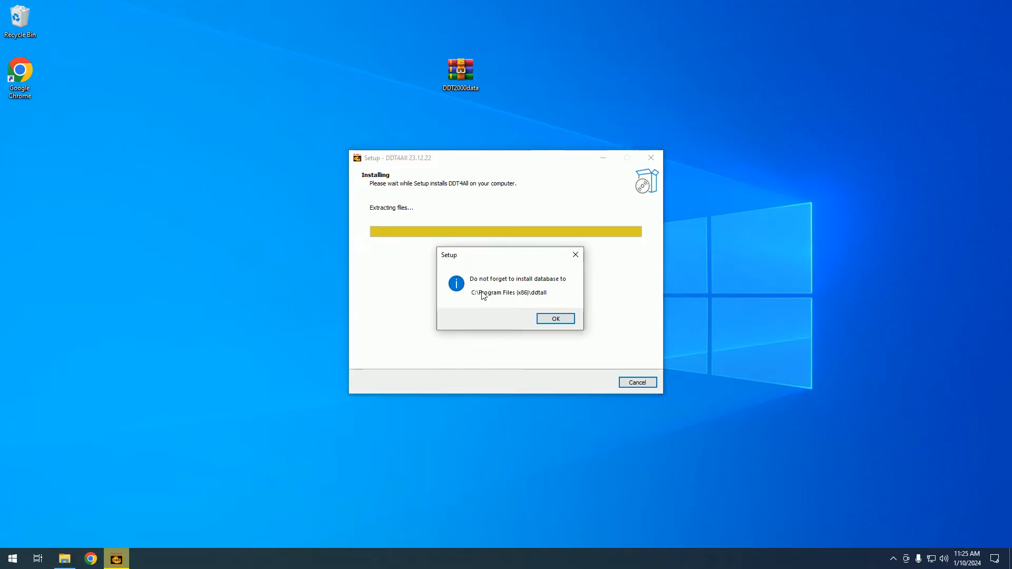
{"action": "mouse_move", "coordinate": [478, 288]}
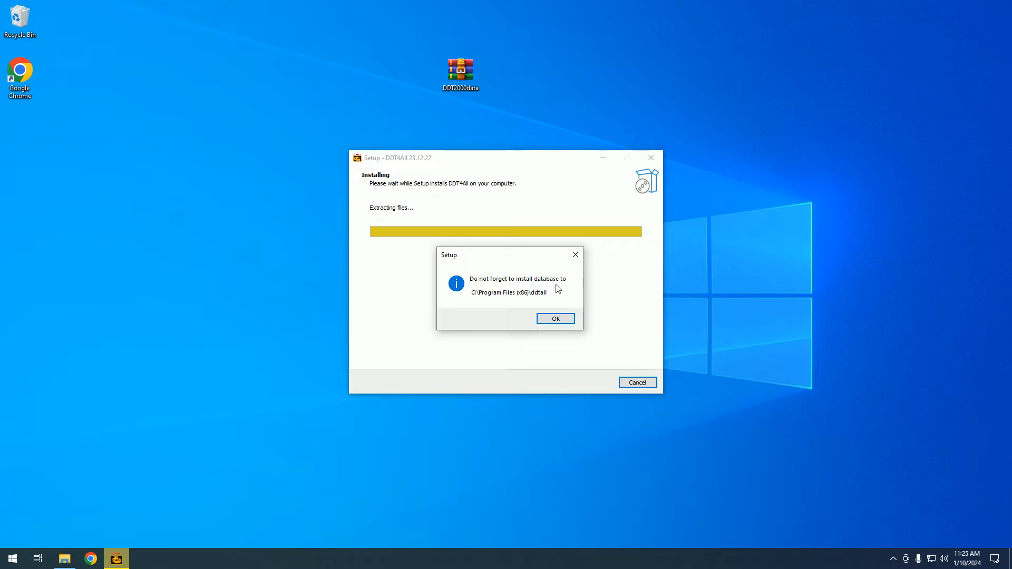
{"action": "mouse_move", "coordinate": [523, 302]}
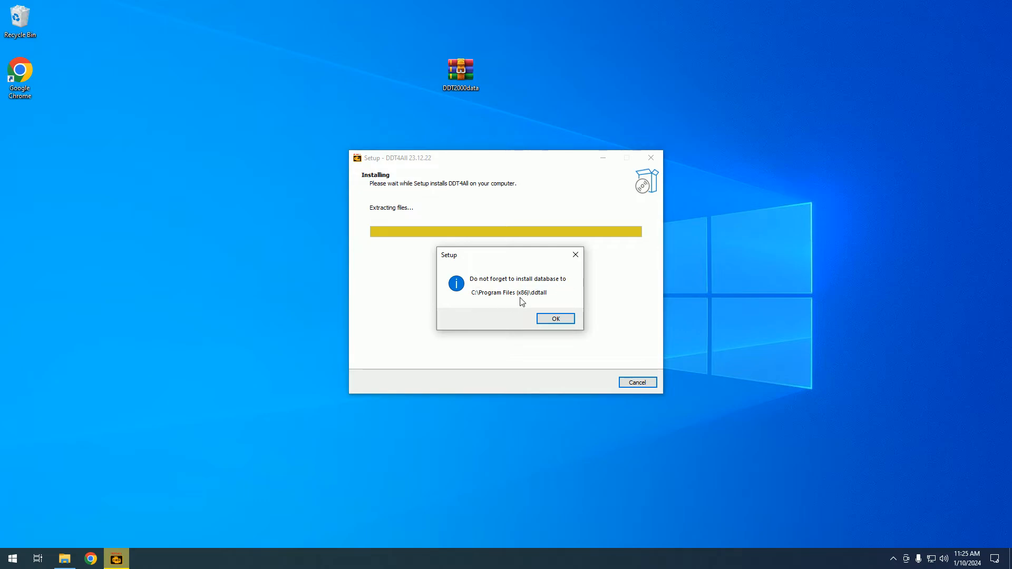
Acknowledge the database location reminder, finish the setup wizard and select the new ddt4all desktop shortcut
{"action": "left_click", "coordinate": [556, 318]}
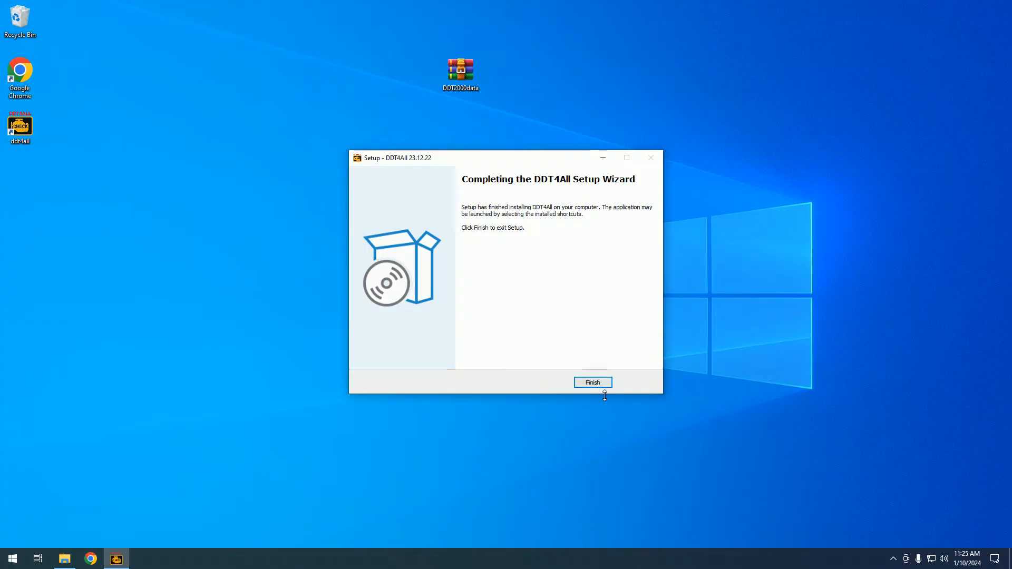
{"action": "left_click", "coordinate": [592, 382]}
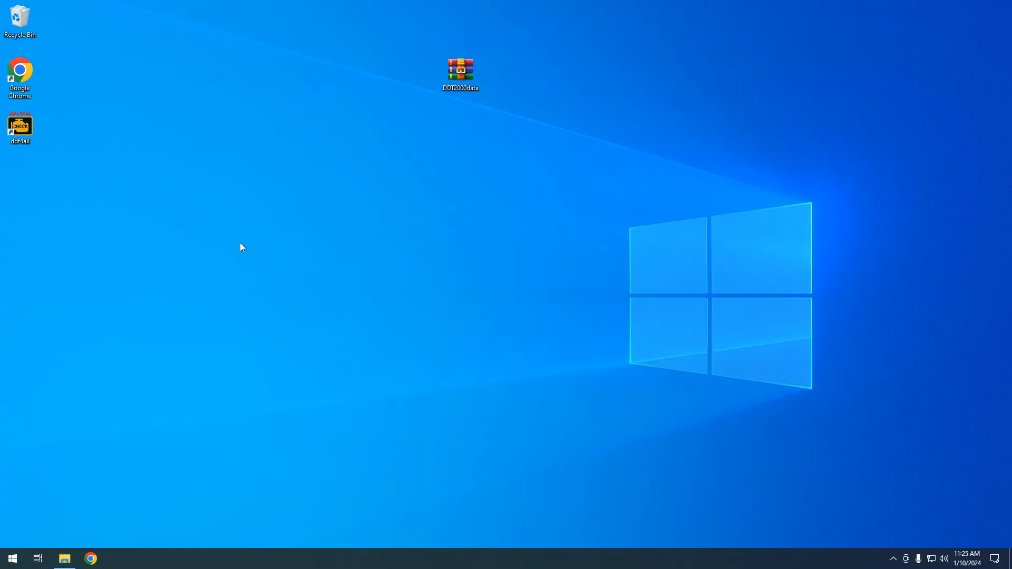
{"action": "mouse_move", "coordinate": [244, 214]}
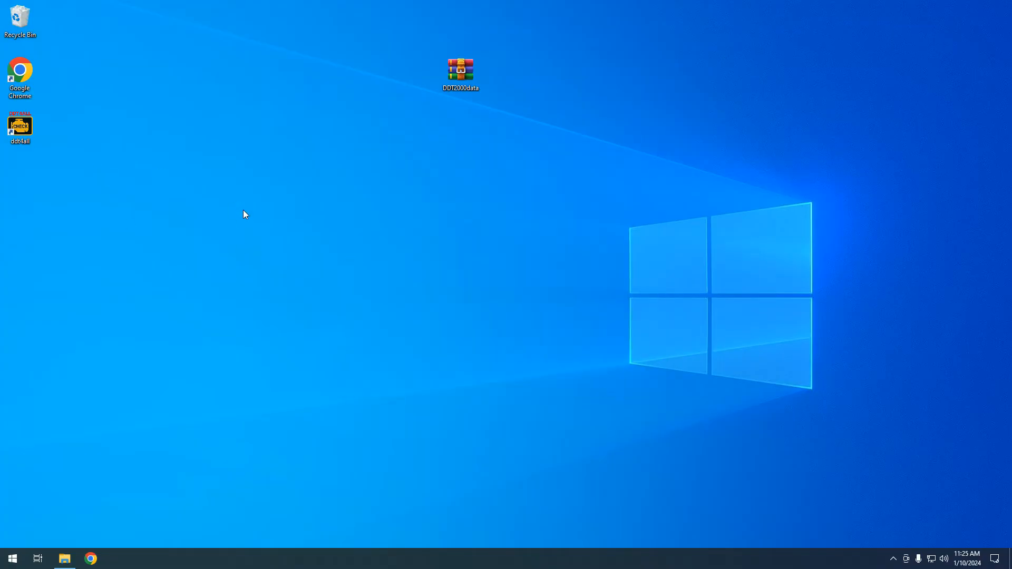
{"action": "left_click", "coordinate": [20, 127]}
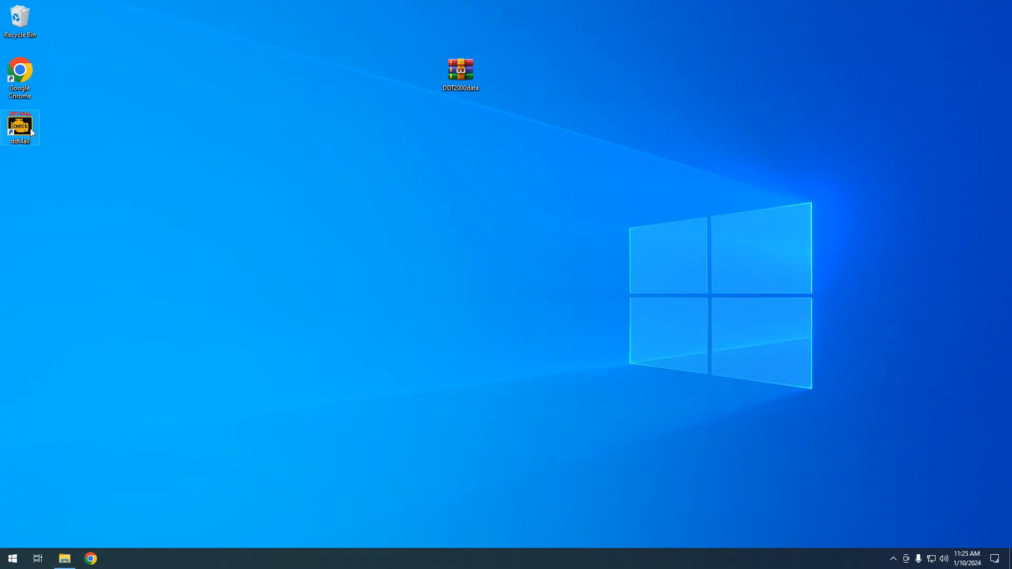
Launch DDT4All from the desktop and tick the 'I can harm my car if badly used' awareness option
{"action": "double_click", "coordinate": [20, 124]}
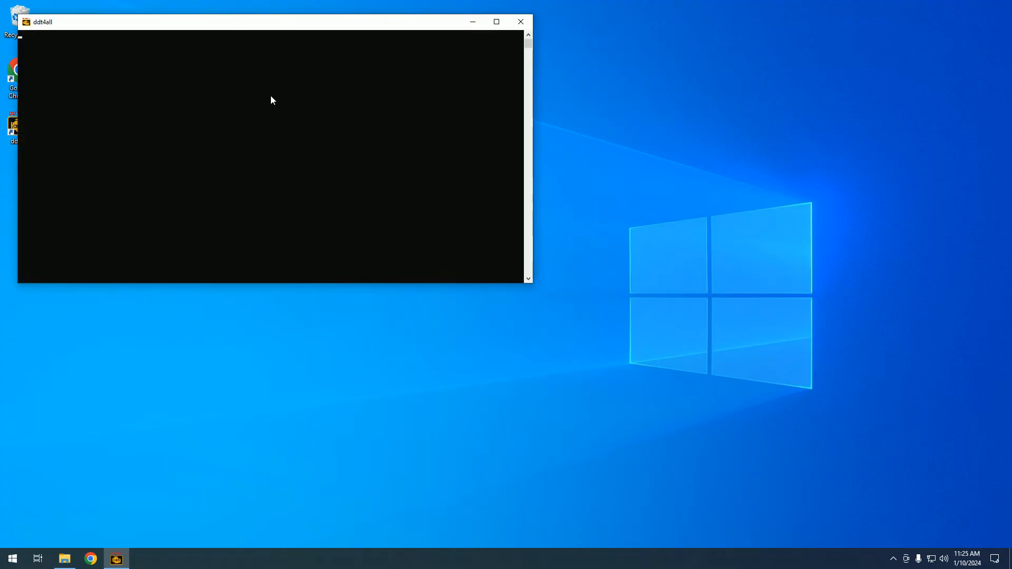
{"action": "mouse_move", "coordinate": [263, 102]}
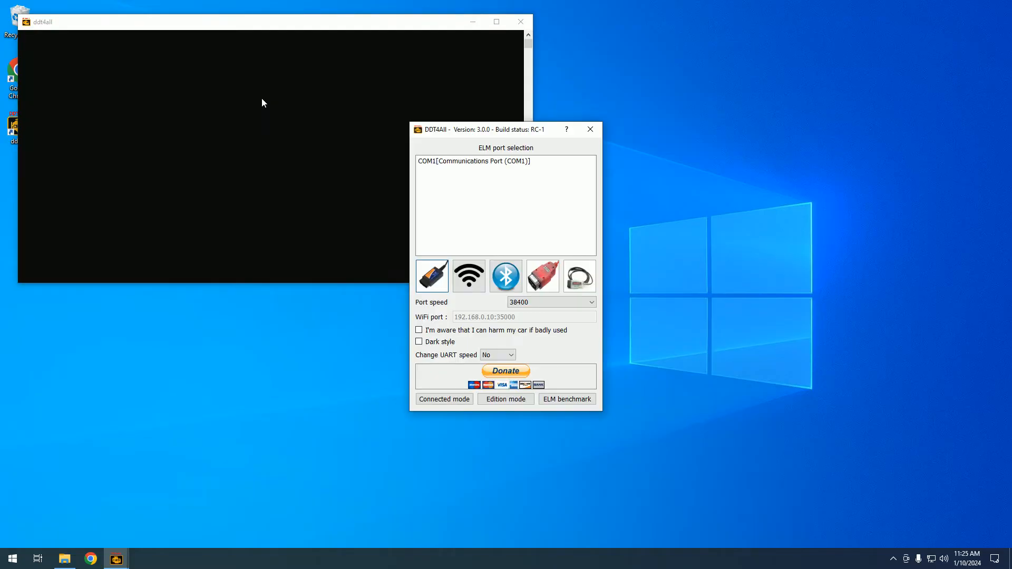
{"action": "mouse_move", "coordinate": [255, 118]}
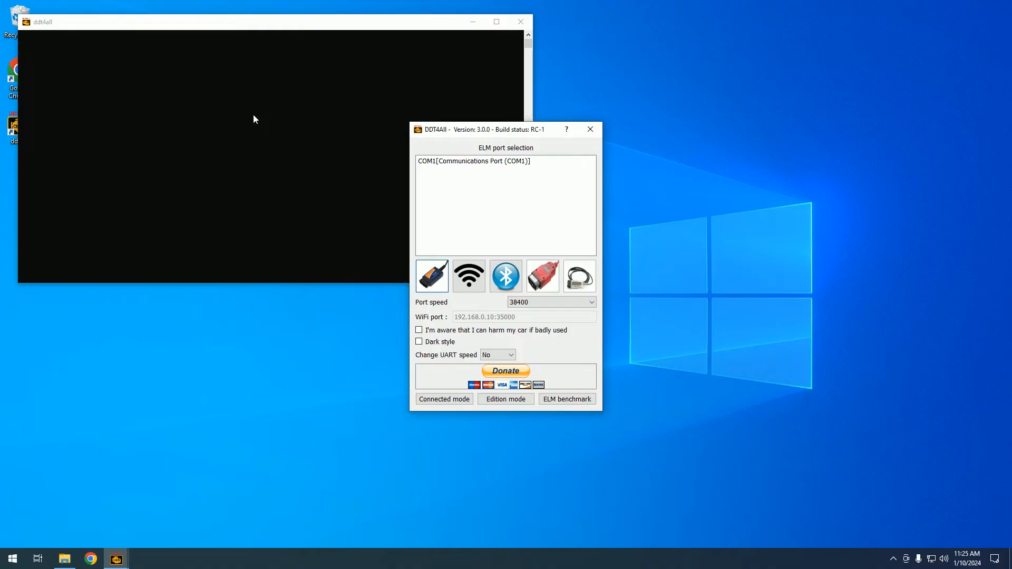
{"action": "mouse_move", "coordinate": [260, 120]}
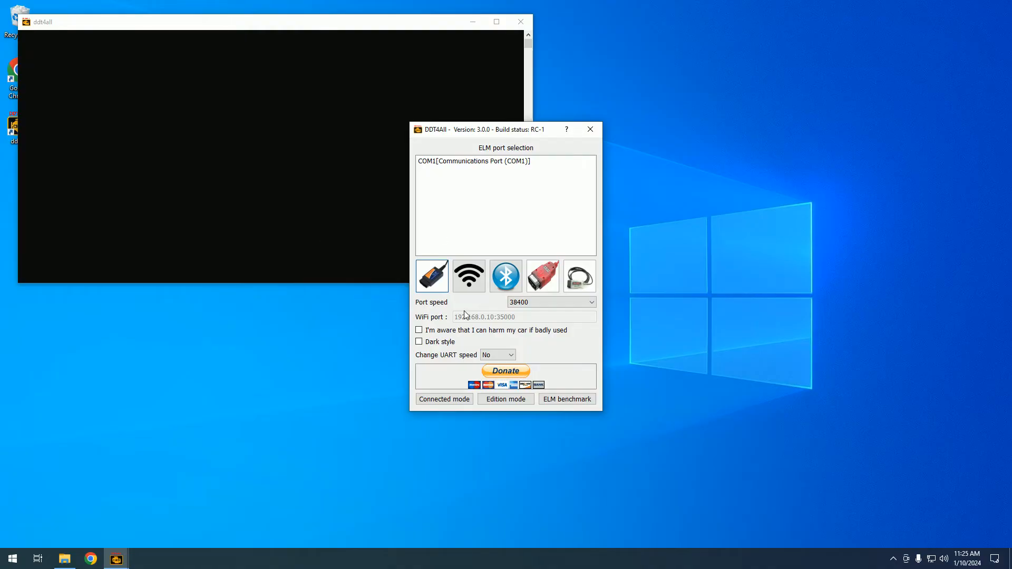
{"action": "left_click", "coordinate": [418, 330]}
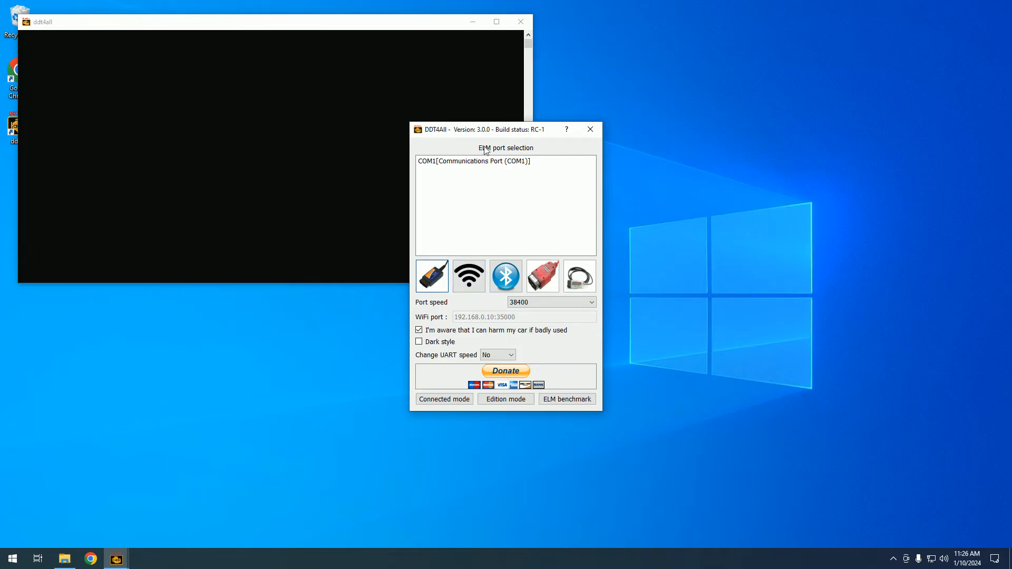
{"action": "mouse_move", "coordinate": [477, 142]}
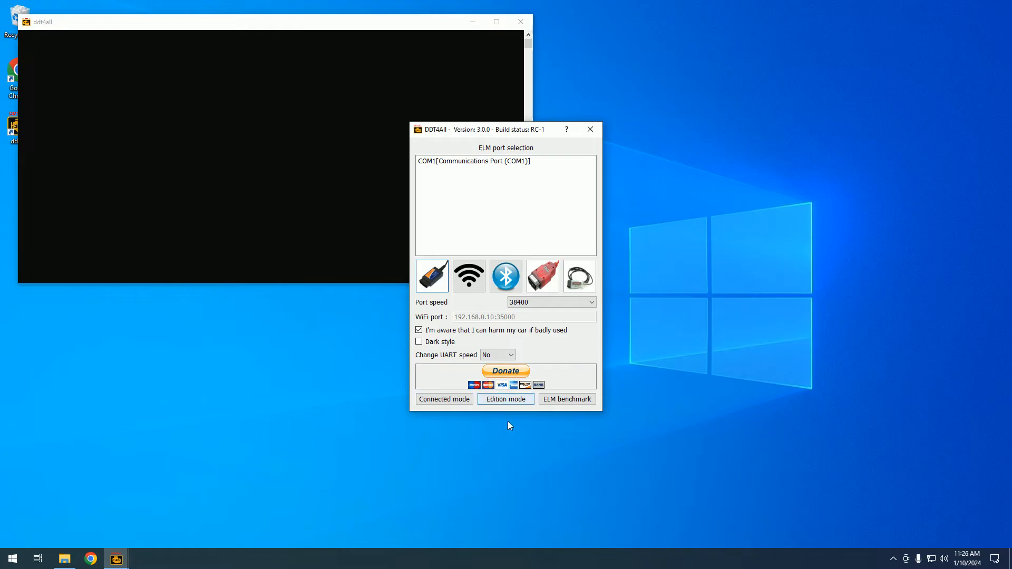
Enter edition mode and dismiss the 'No database found' warning so the main window opens
{"action": "left_click", "coordinate": [506, 399]}
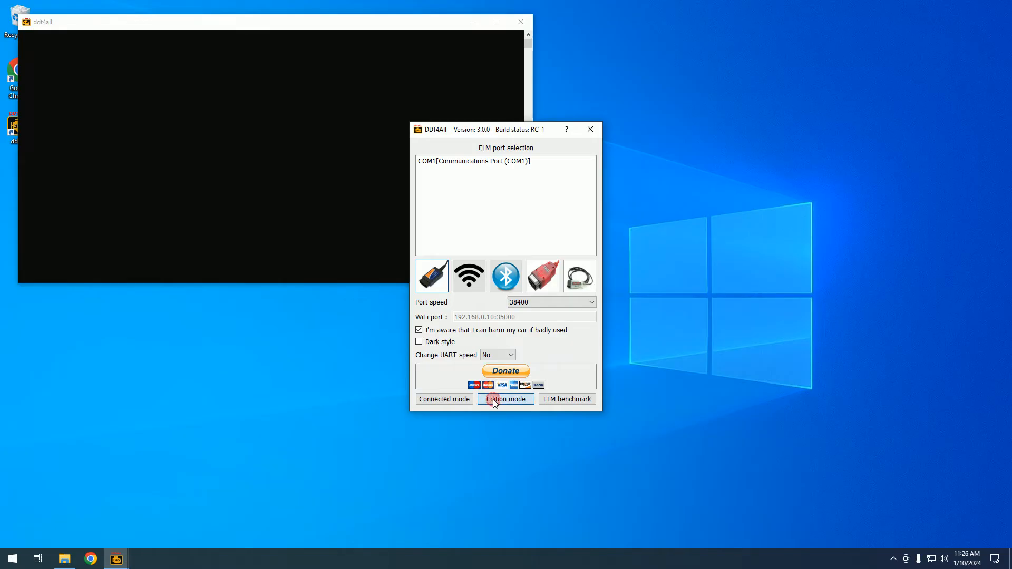
{"action": "left_click", "coordinate": [505, 398]}
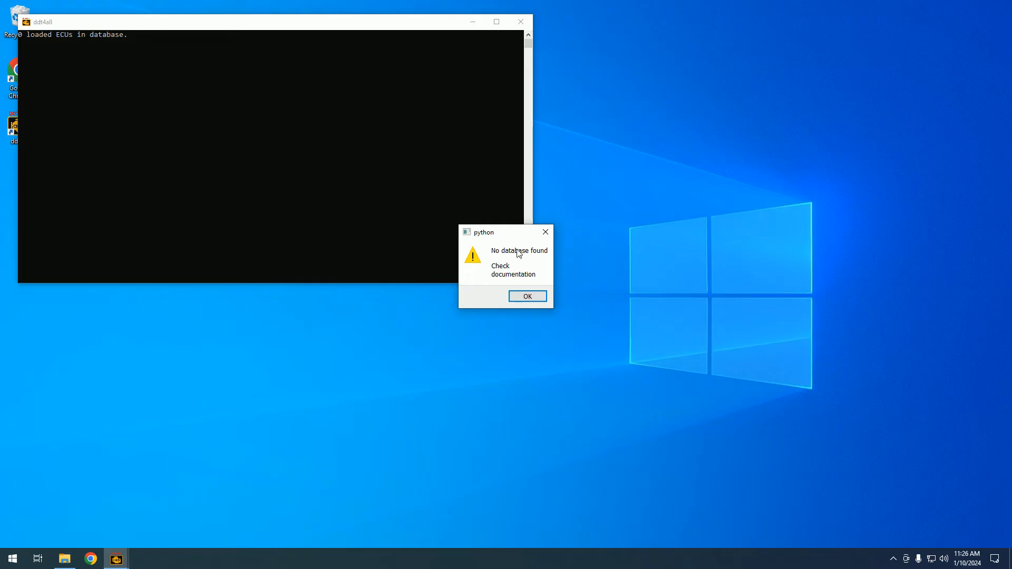
{"action": "mouse_move", "coordinate": [542, 280]}
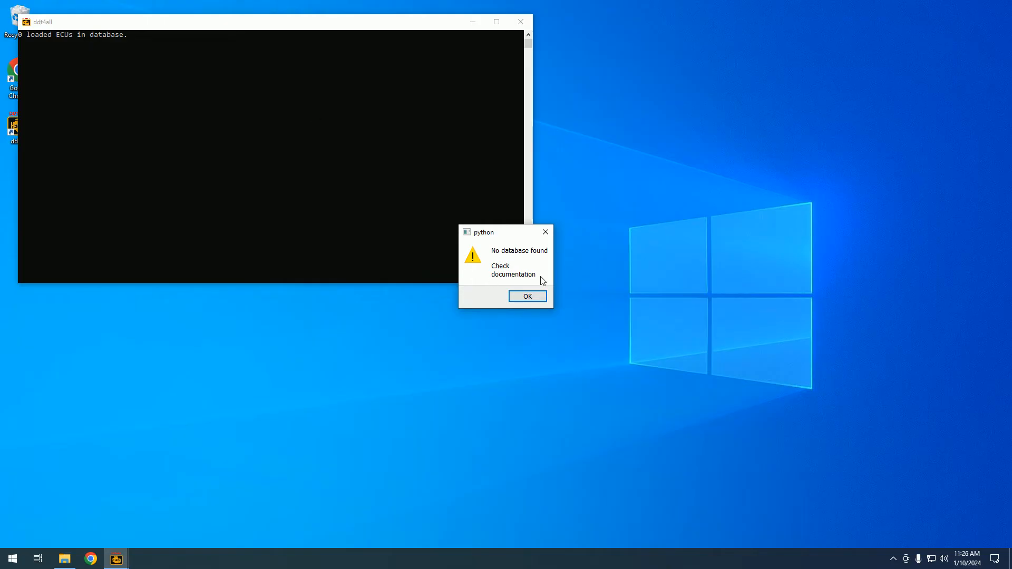
{"action": "mouse_move", "coordinate": [22, 39]}
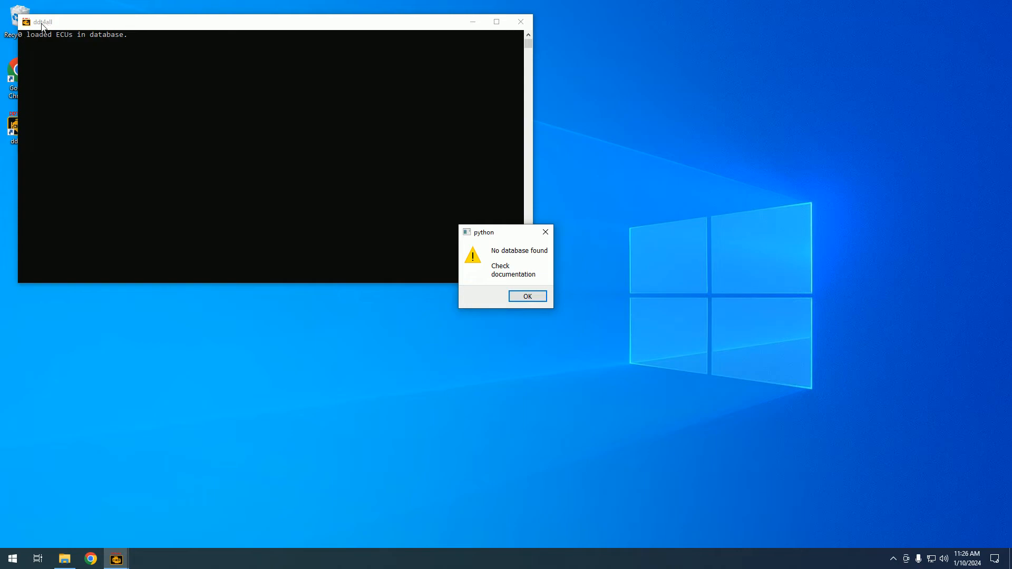
{"action": "mouse_move", "coordinate": [27, 42]}
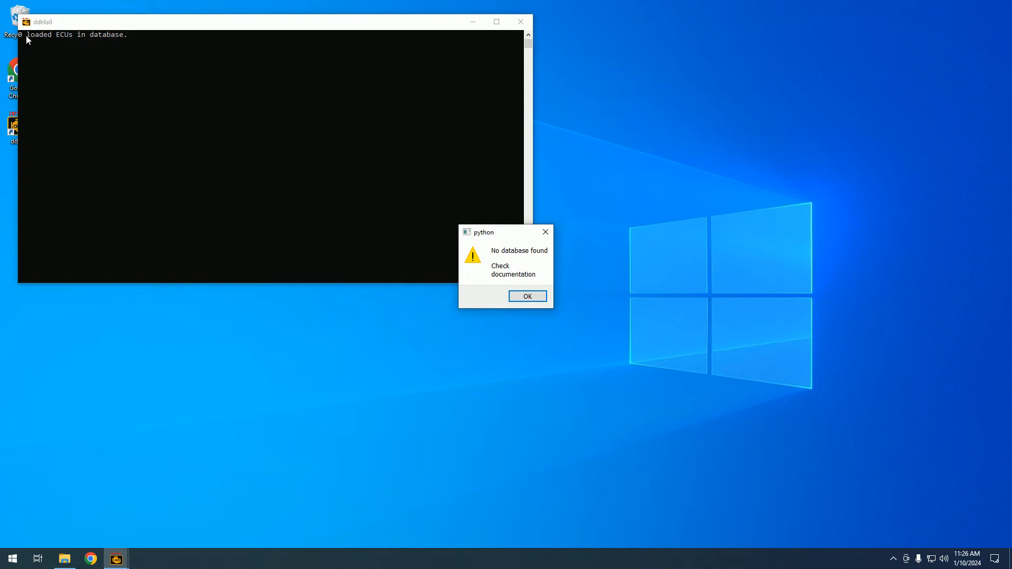
{"action": "left_click", "coordinate": [527, 296]}
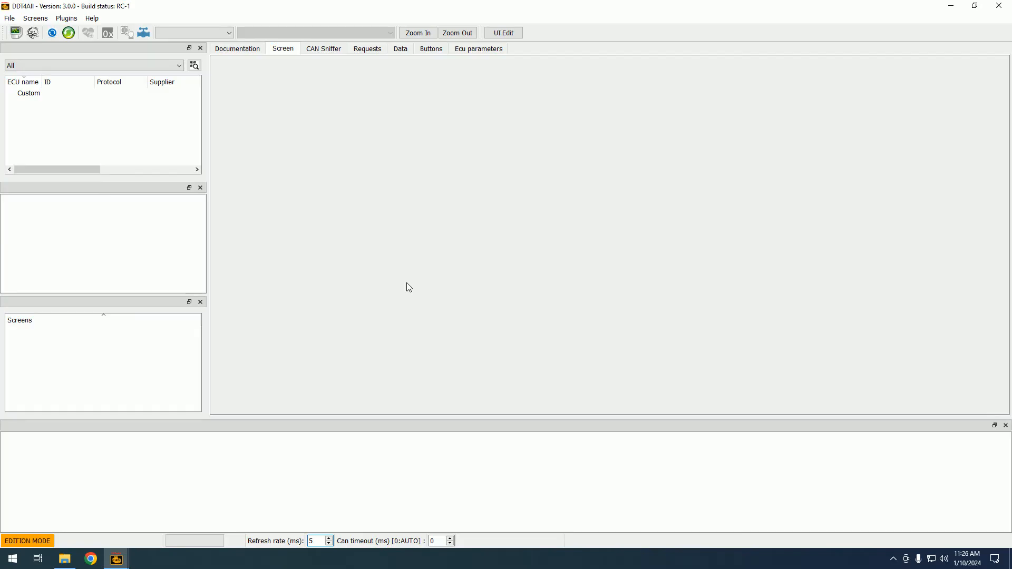
{"action": "mouse_move", "coordinate": [489, 241]}
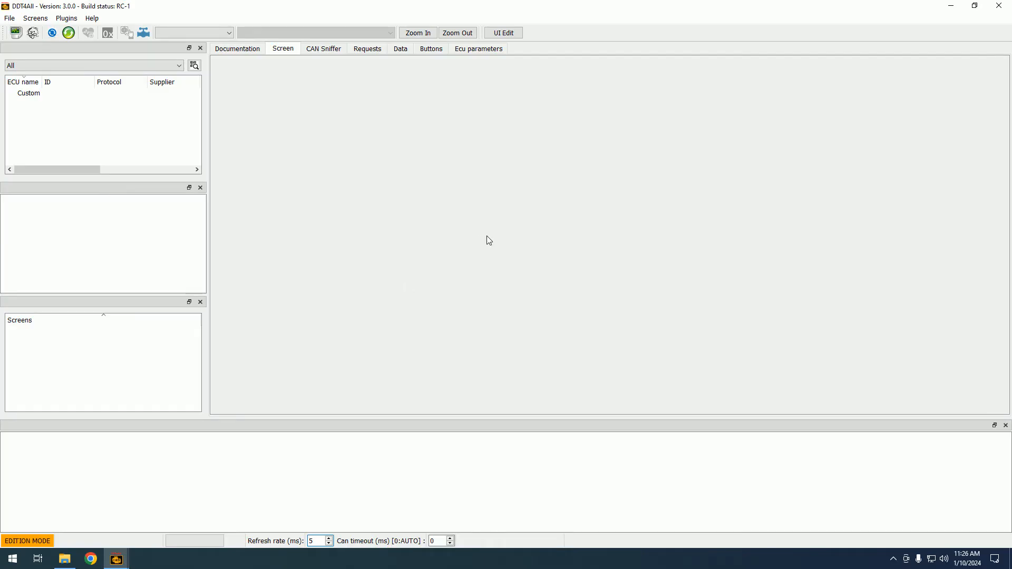
{"action": "left_click", "coordinate": [93, 18]}
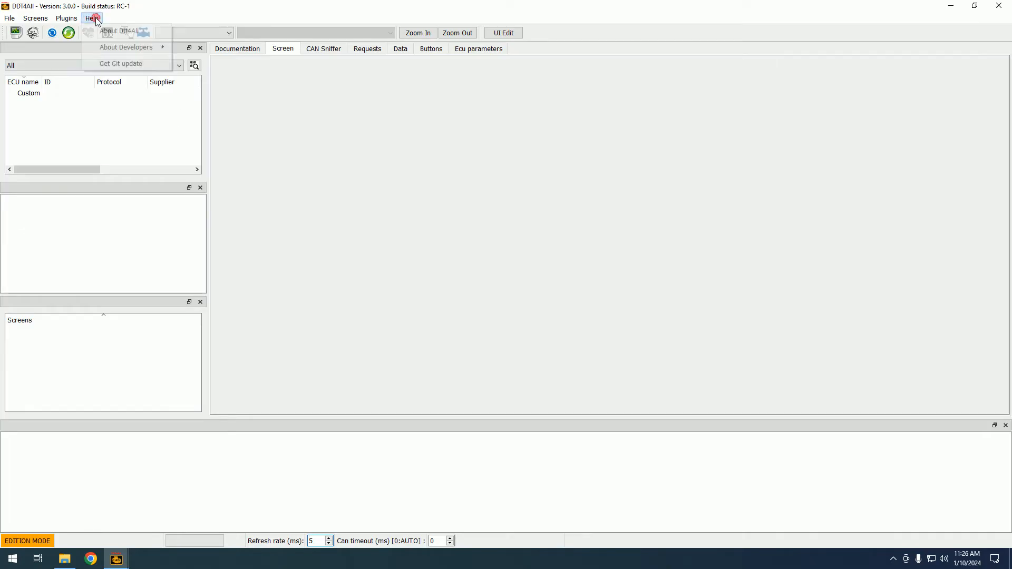
{"action": "left_click", "coordinate": [120, 63]}
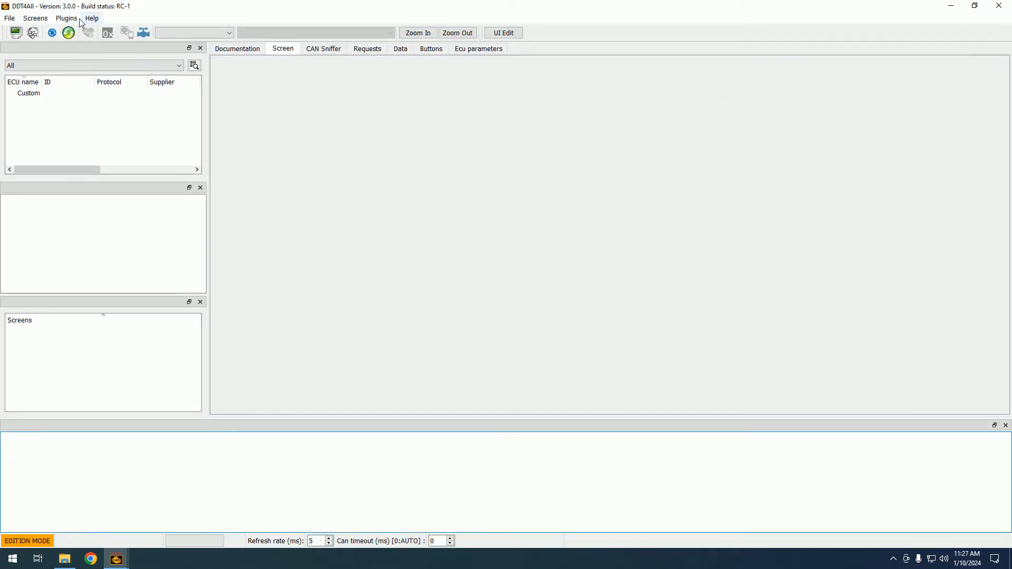
Browse the Plugins, Screens and File menus, then view the Buttons editing page
{"action": "left_click", "coordinate": [69, 18]}
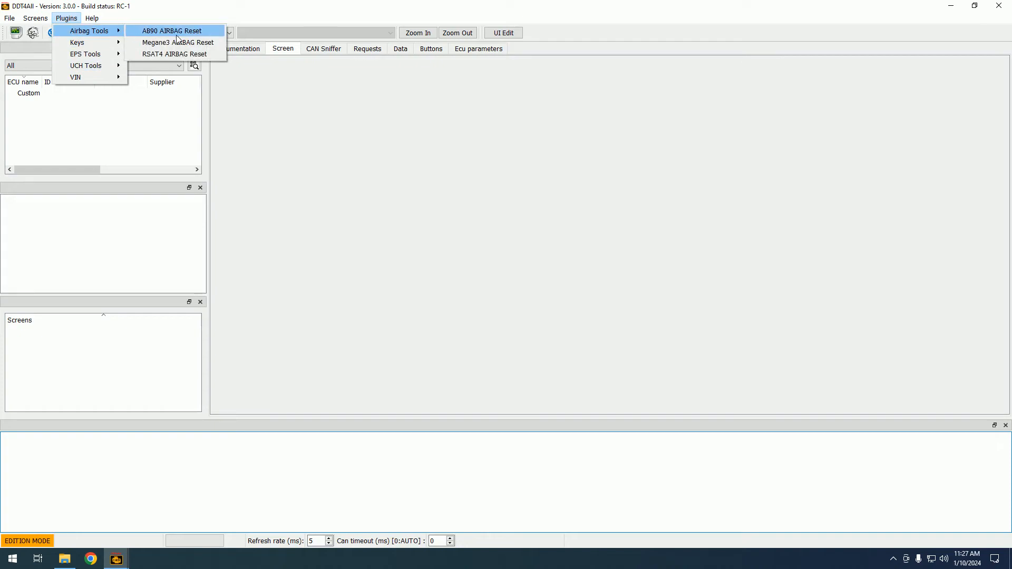
{"action": "mouse_move", "coordinate": [81, 42]}
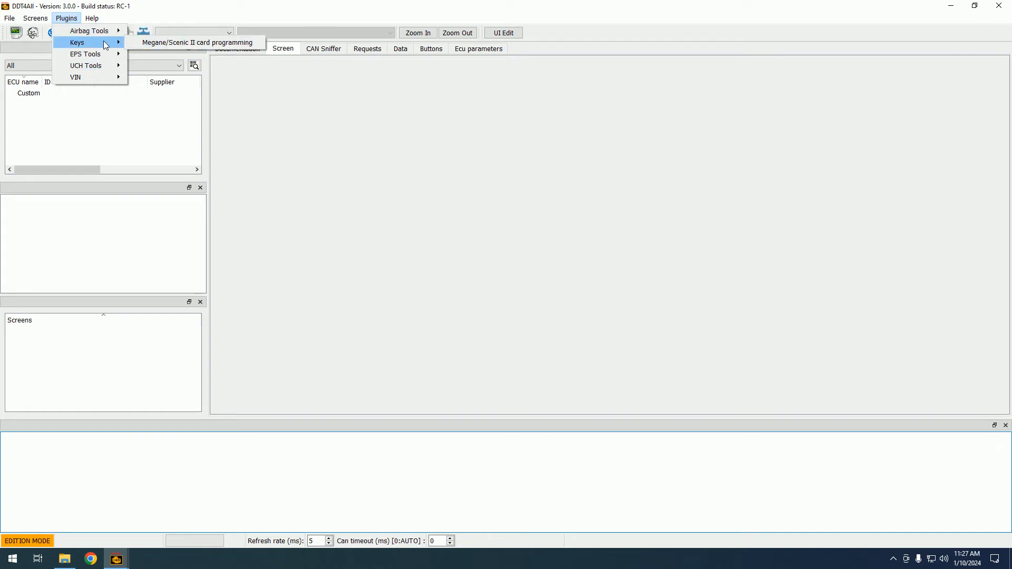
{"action": "mouse_move", "coordinate": [110, 65]}
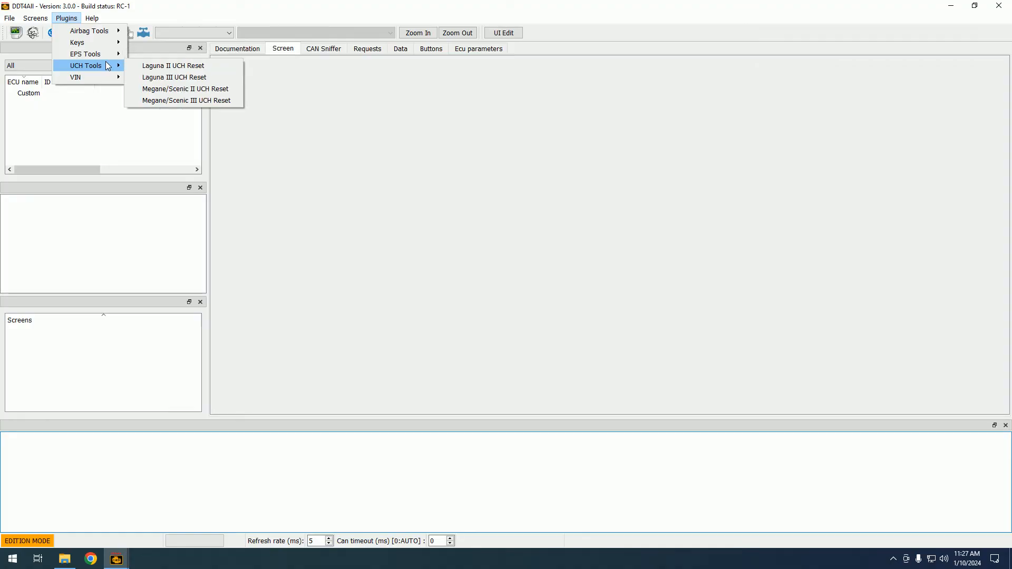
{"action": "left_click", "coordinate": [36, 19]}
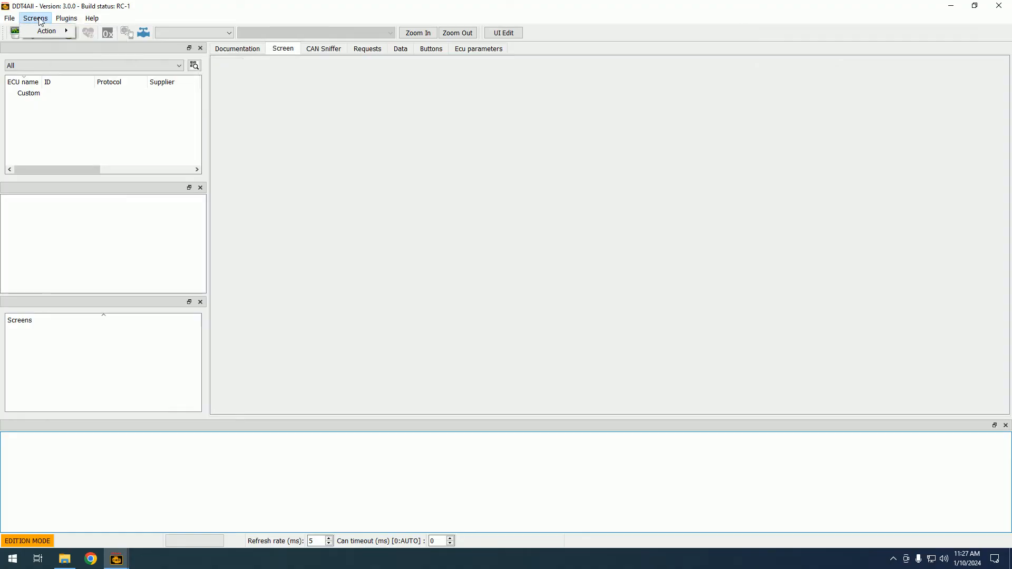
{"action": "left_click", "coordinate": [47, 30]}
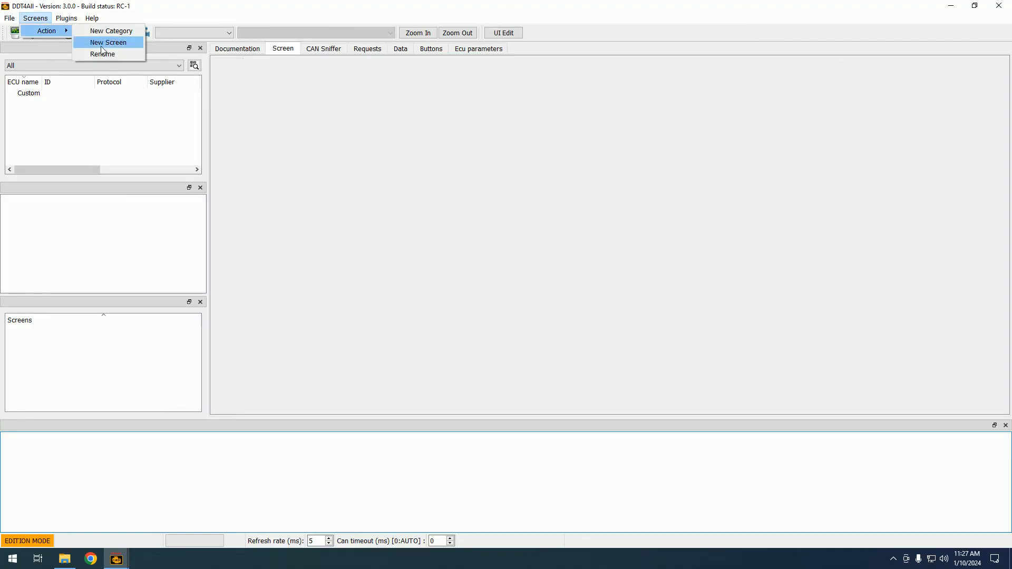
{"action": "left_click", "coordinate": [8, 19]}
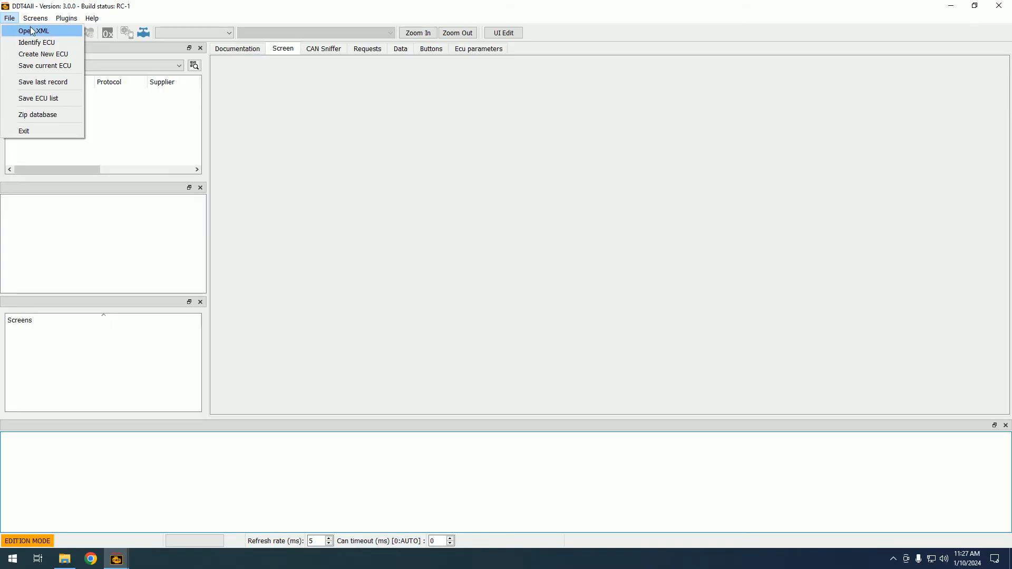
{"action": "mouse_move", "coordinate": [384, 156]}
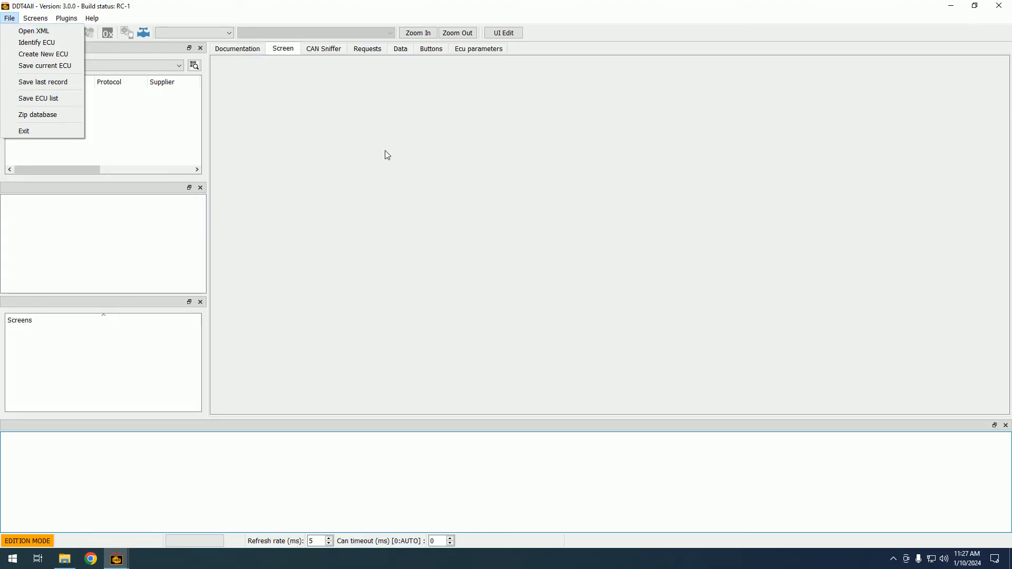
{"action": "left_click", "coordinate": [431, 48]}
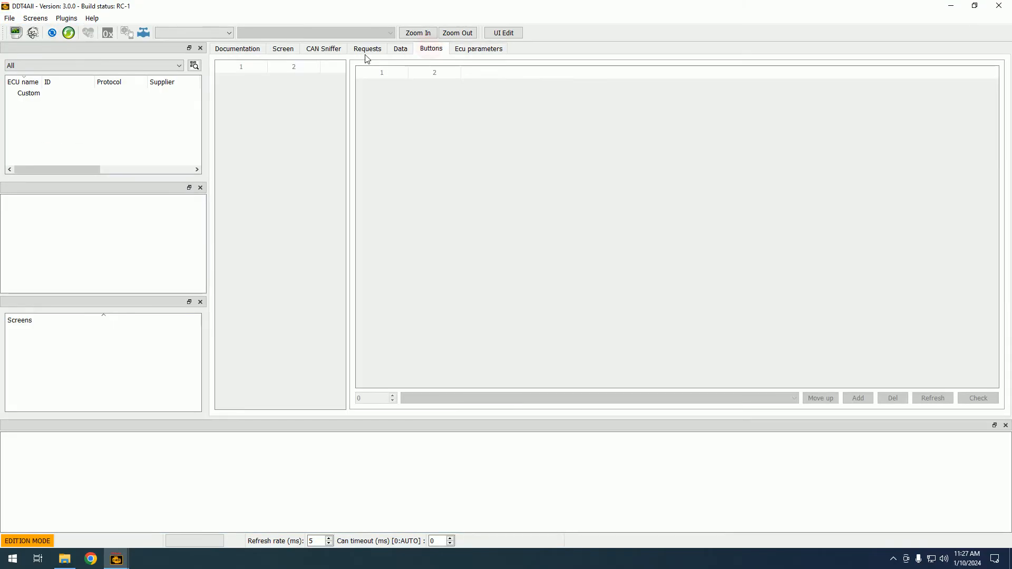
{"action": "left_click", "coordinate": [238, 48]}
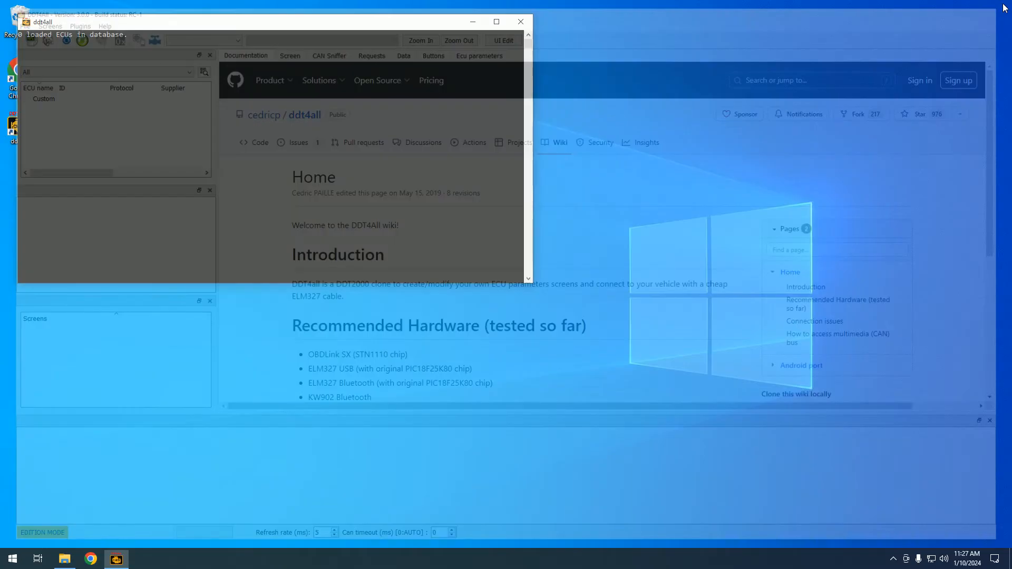
Permanently delete the two desktop items and open the DDT2000data.rar archive in WinRAR
{"action": "left_click", "coordinate": [521, 21]}
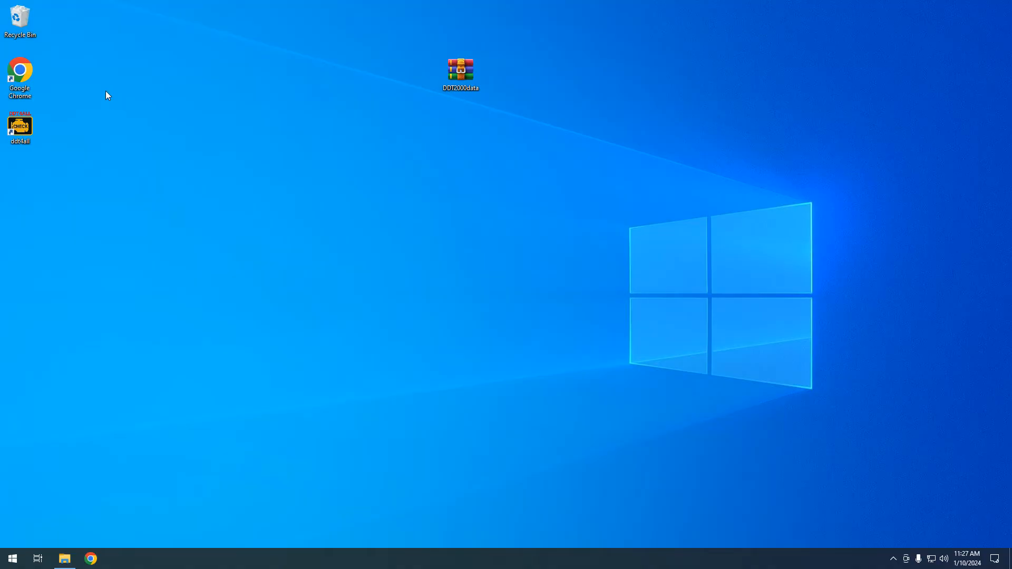
{"action": "left_click", "coordinate": [20, 16]}
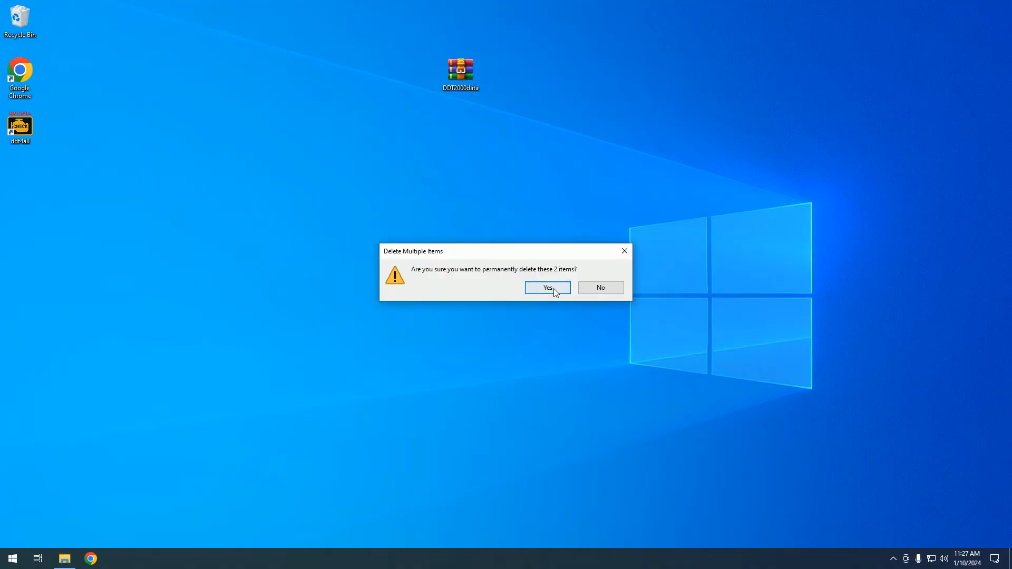
{"action": "left_click", "coordinate": [548, 286]}
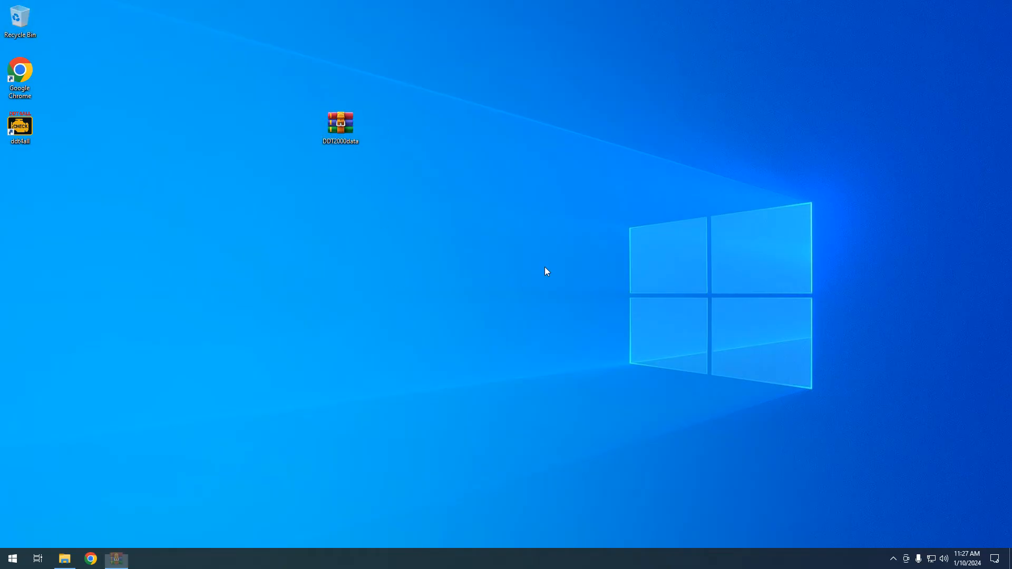
{"action": "double_click", "coordinate": [339, 122]}
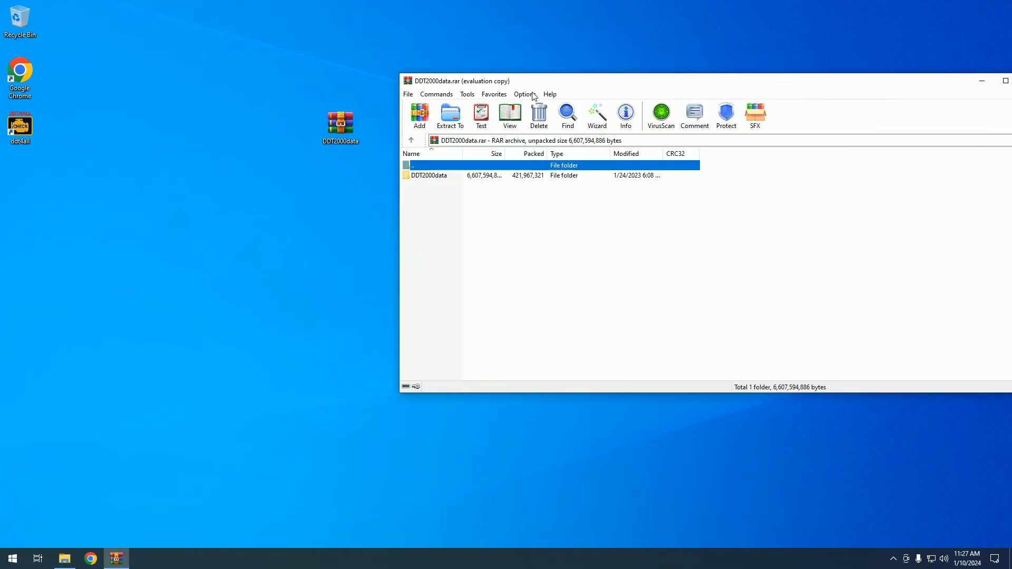
{"action": "double_click", "coordinate": [430, 175]}
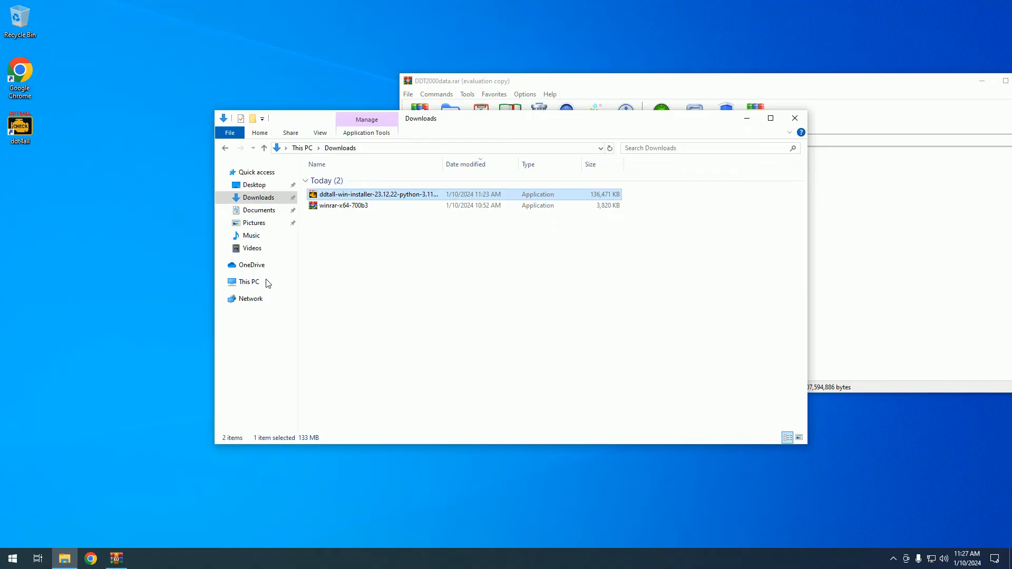
Navigate This PC > Local Disk (C:) > Program Files (x86) into the ddt4all install folder
{"action": "left_click", "coordinate": [247, 282]}
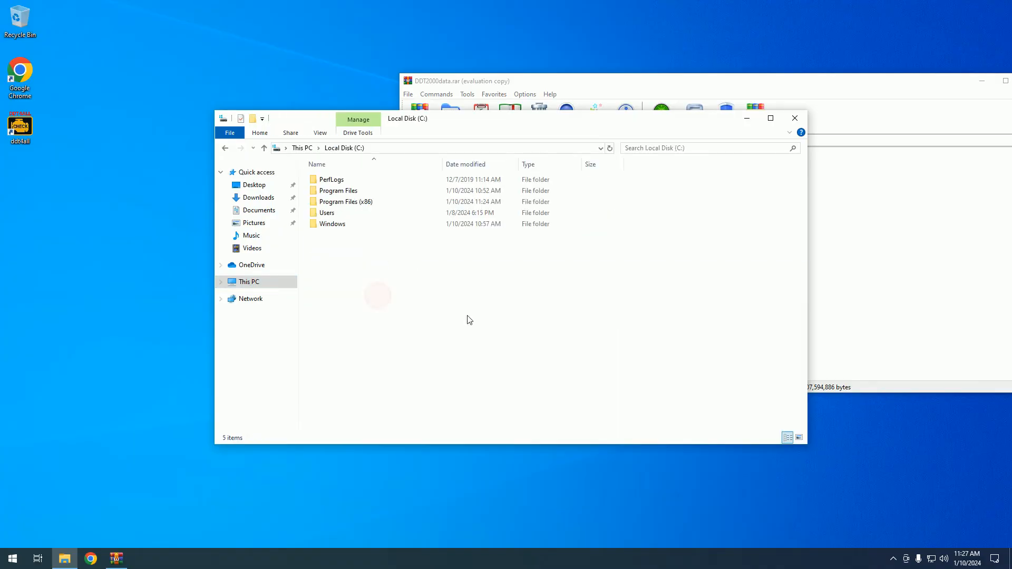
{"action": "double_click", "coordinate": [345, 202]}
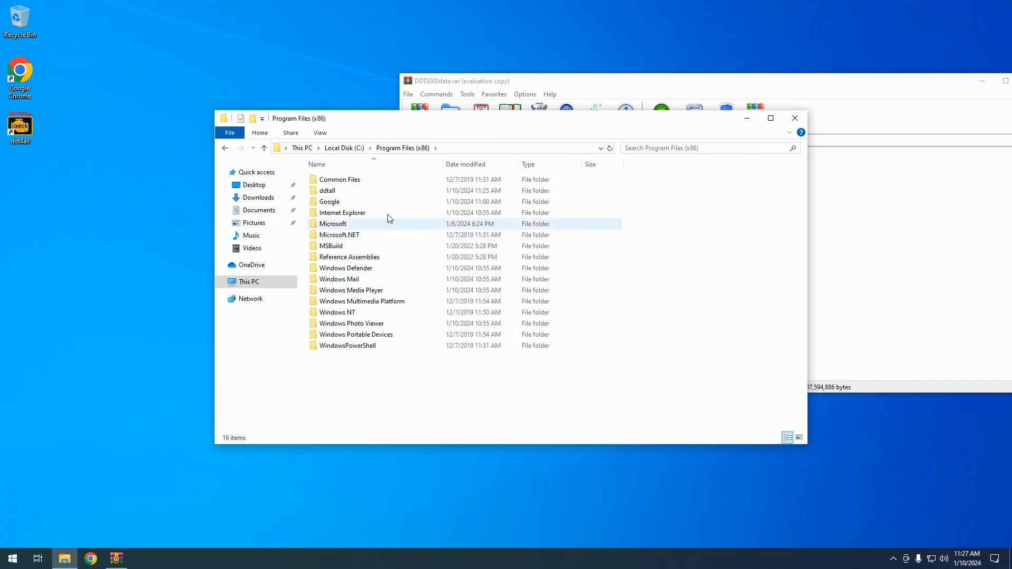
{"action": "left_click", "coordinate": [328, 191]}
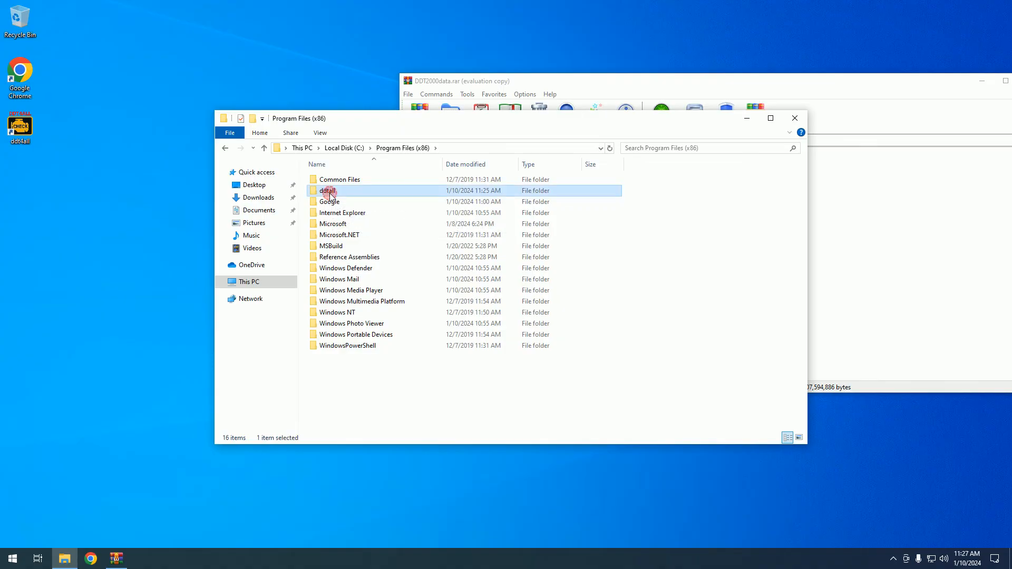
{"action": "double_click", "coordinate": [328, 189]}
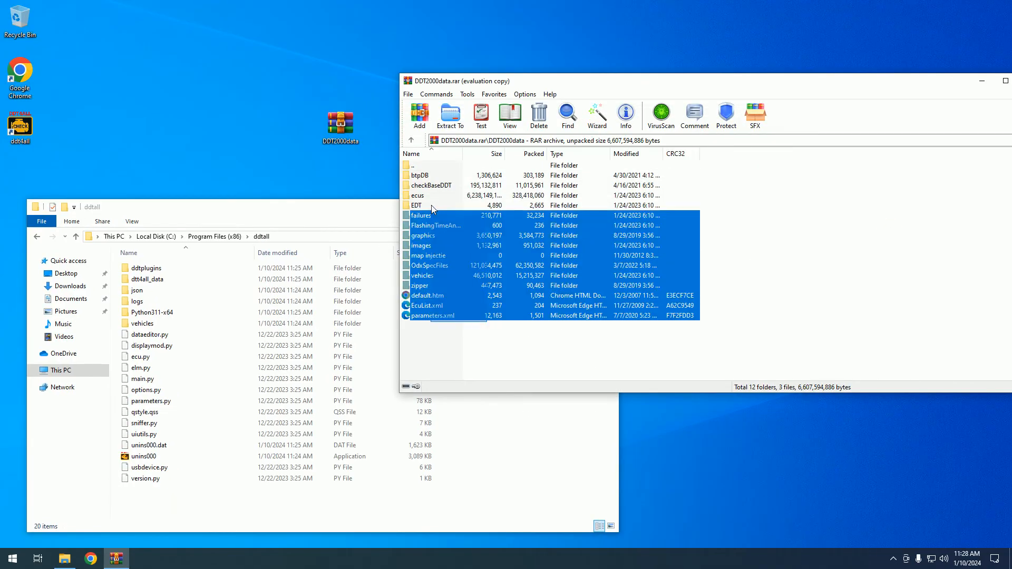
Drag the DDT2000data contents (ecus, vehicles, EcuList) into the ddt4all folder and close WinRAR
{"action": "left_click", "coordinate": [413, 139]}
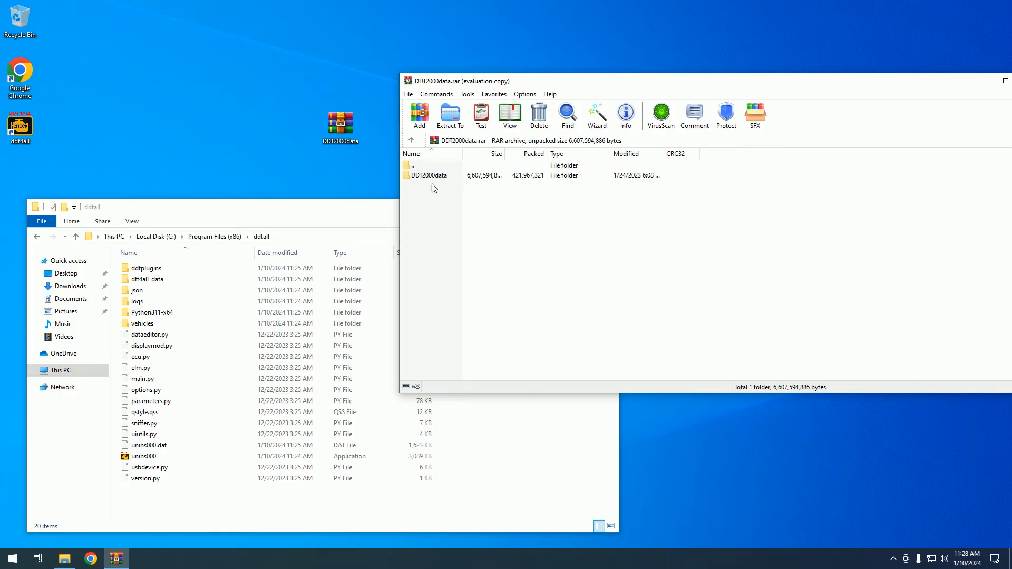
{"action": "double_click", "coordinate": [427, 175]}
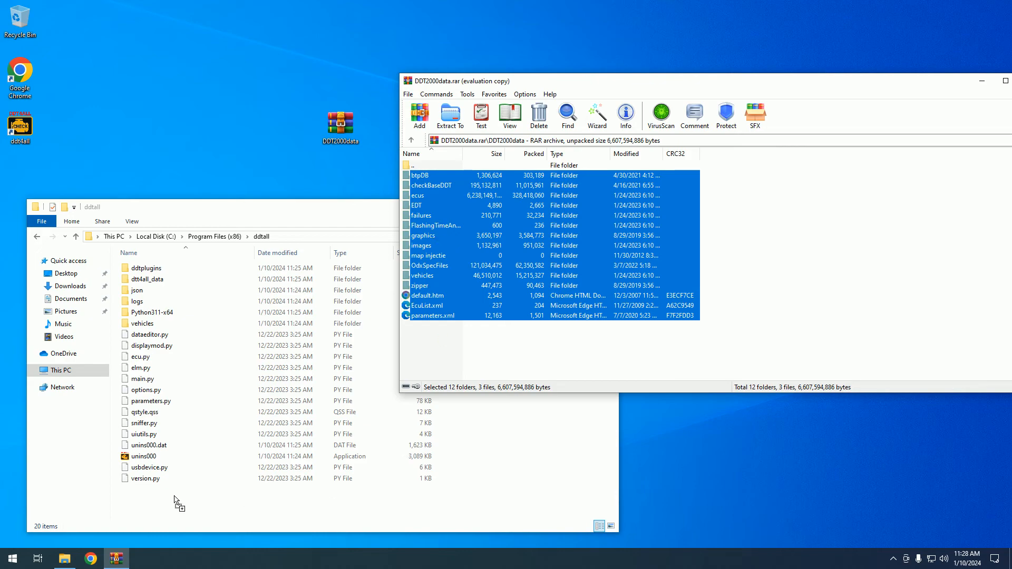
{"action": "left_click", "coordinate": [449, 111]}
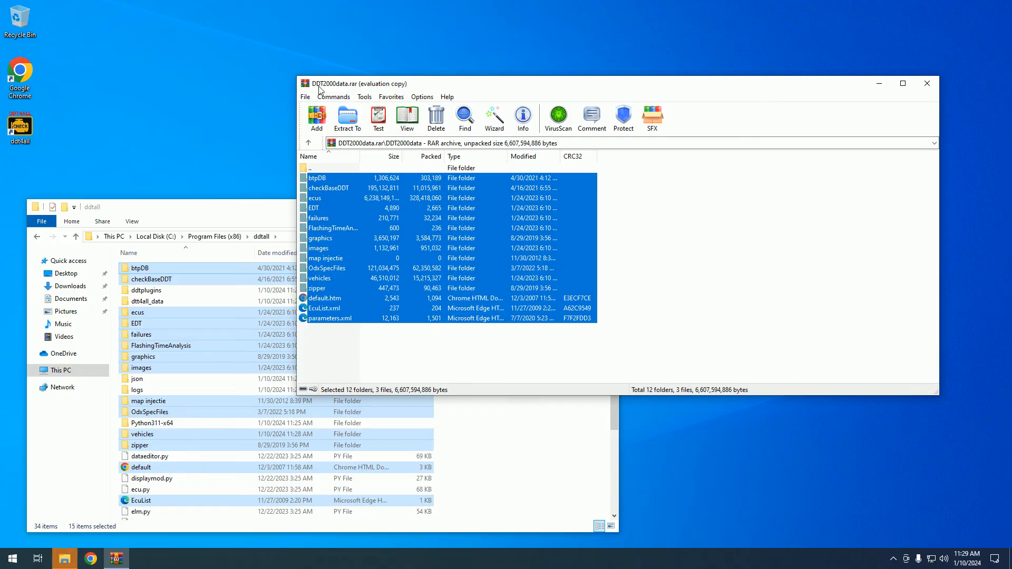
{"action": "mouse_move", "coordinate": [939, 91]}
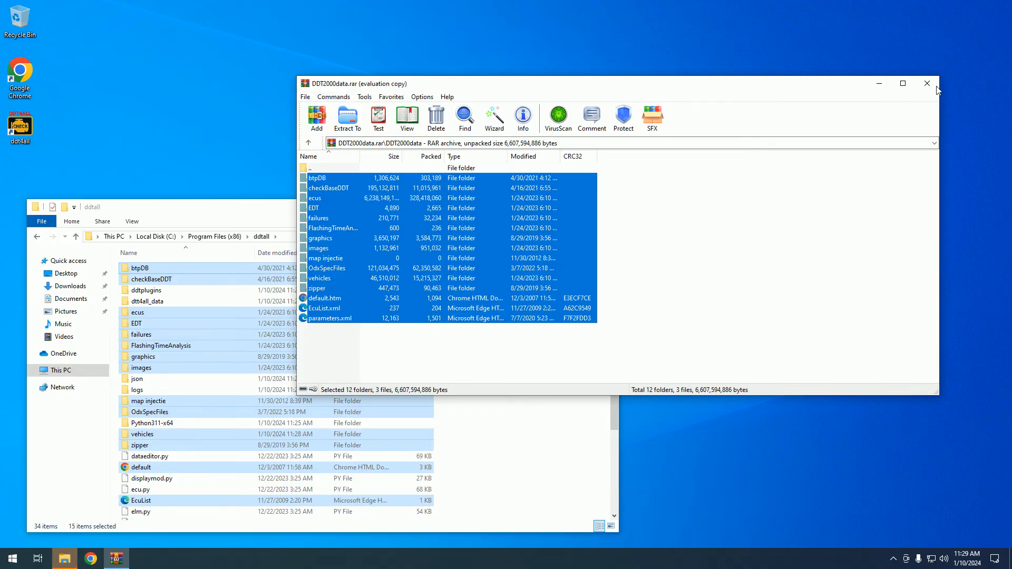
{"action": "left_click", "coordinate": [926, 84]}
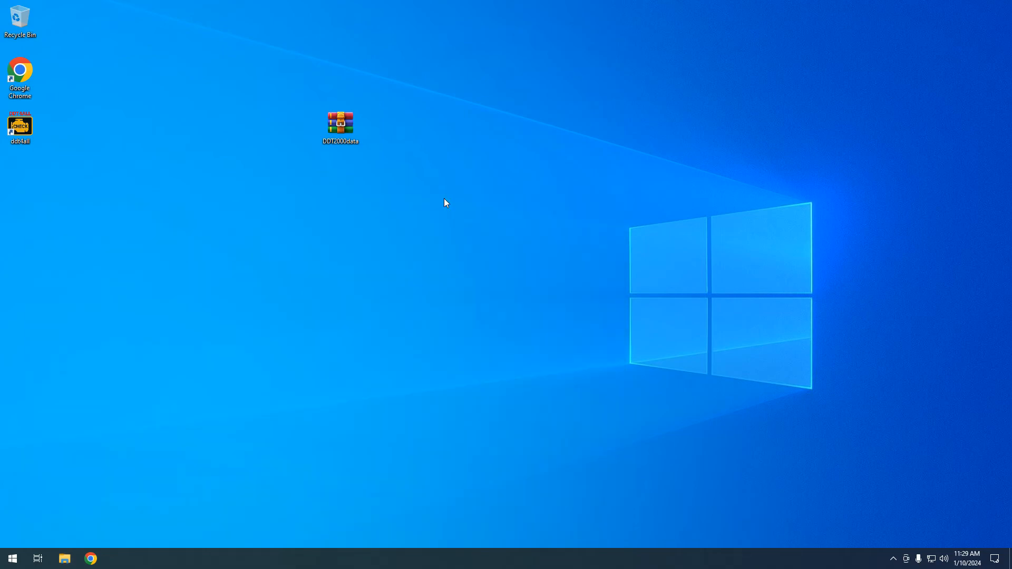
{"action": "mouse_move", "coordinate": [21, 127]}
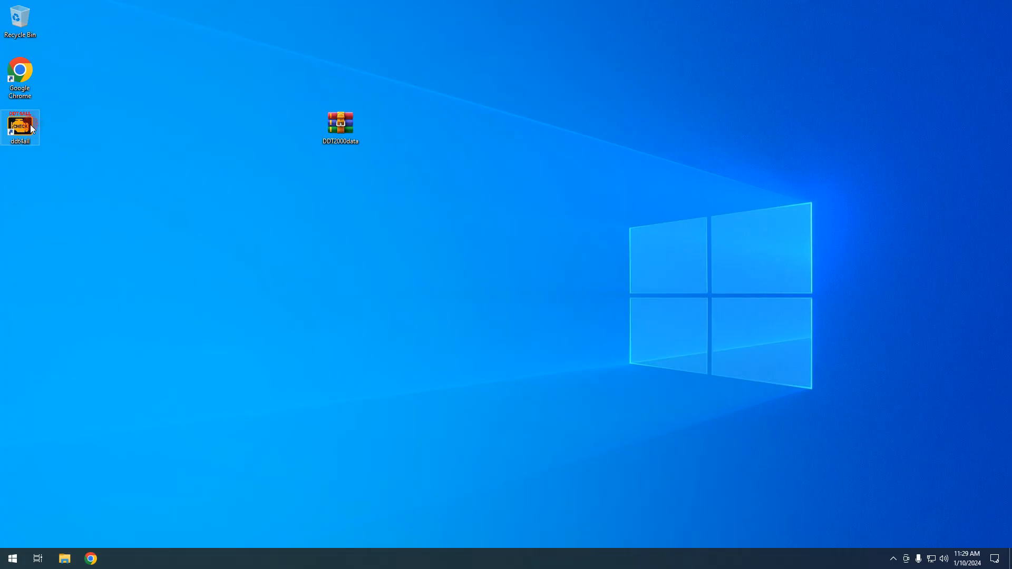
Relaunch DDT4All, acknowledge the harm warning and start offline in Edition mode
{"action": "double_click", "coordinate": [20, 125]}
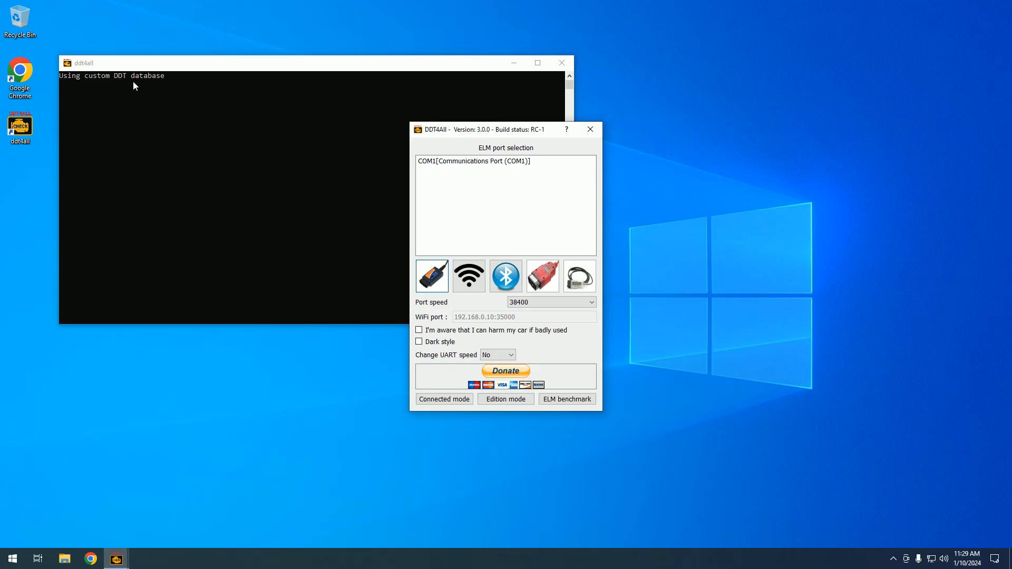
{"action": "mouse_move", "coordinate": [453, 232]}
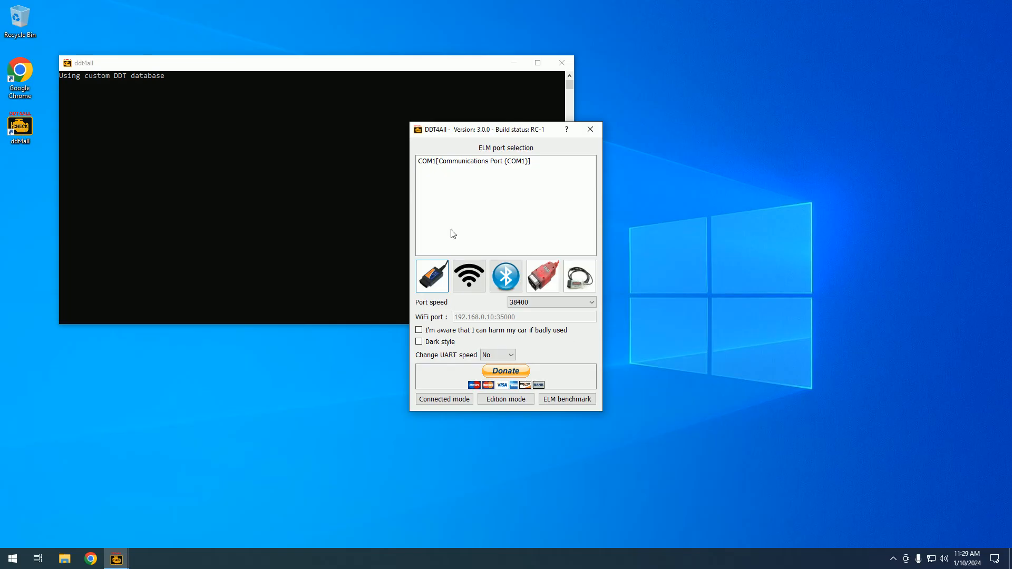
{"action": "left_click", "coordinate": [419, 330]}
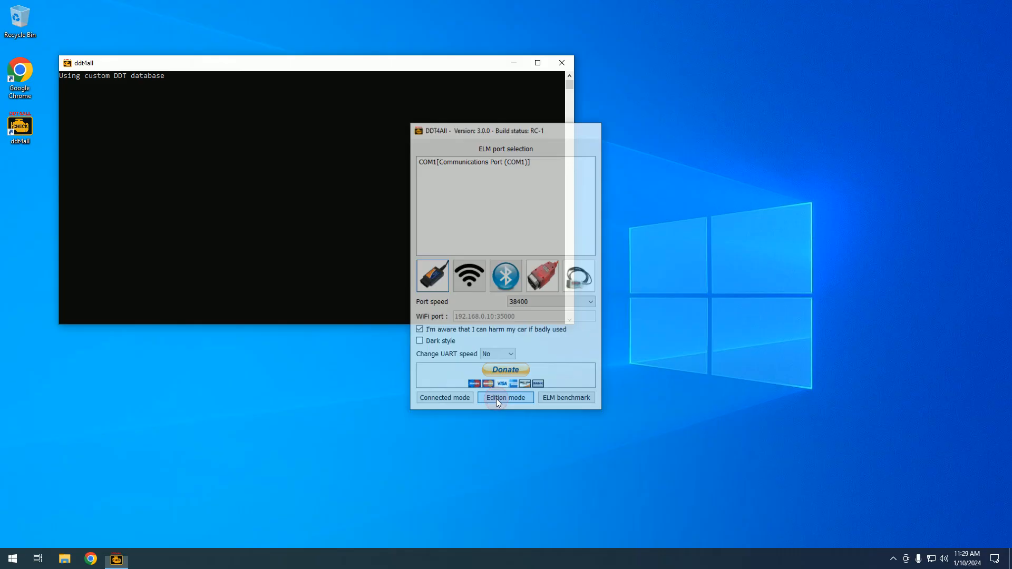
{"action": "left_click", "coordinate": [505, 397]}
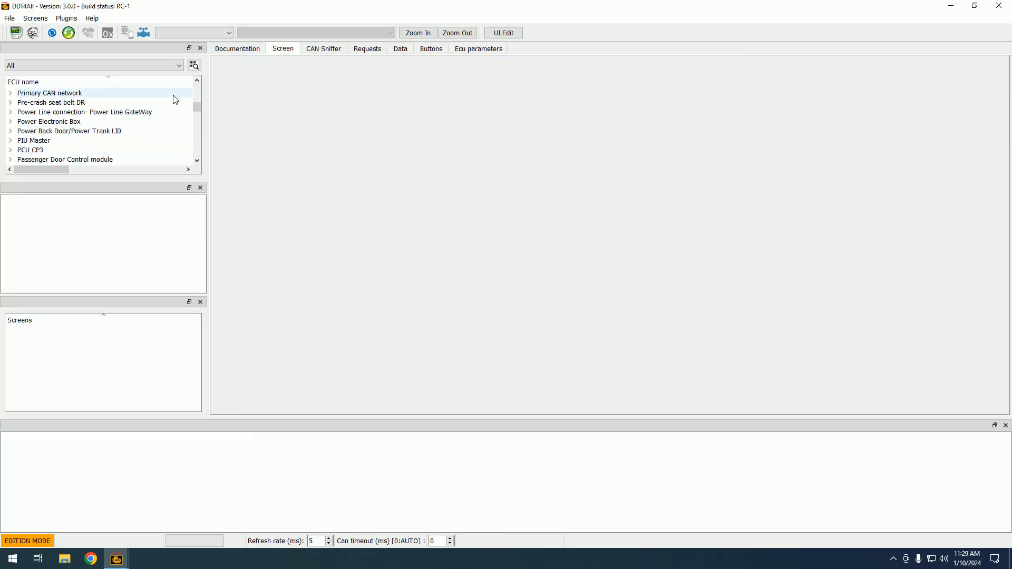
Choose Renault Espace IV Phase 4 in the vehicle dropdown
{"action": "scroll", "scroll_direction": "down", "scroll_amount": 3}
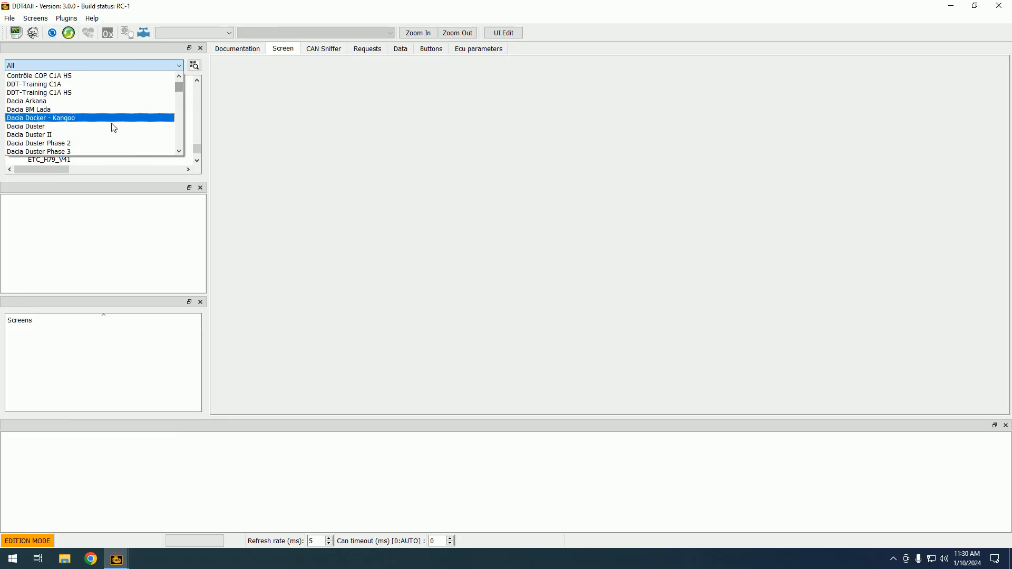
{"action": "left_click", "coordinate": [32, 135]}
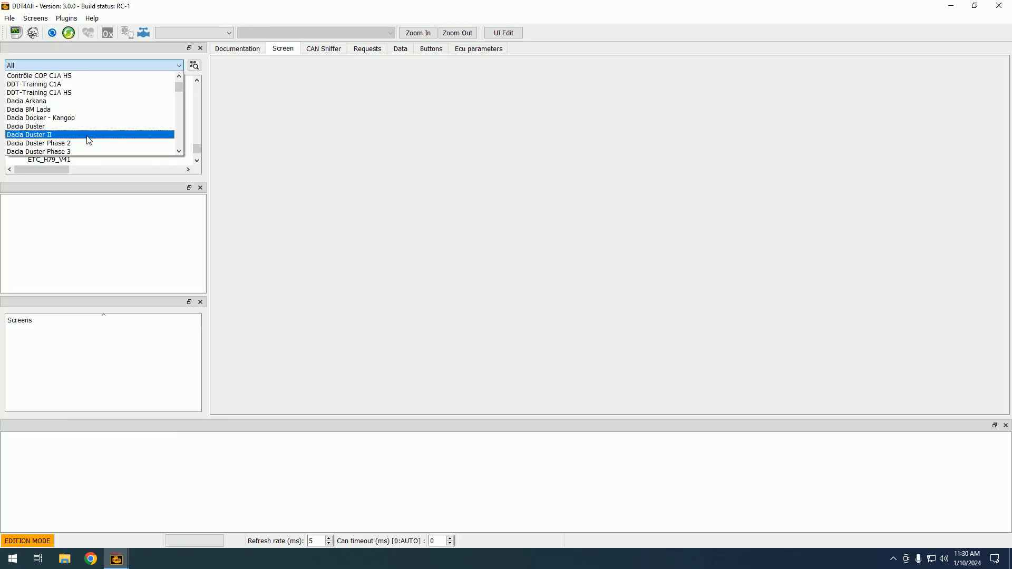
{"action": "scroll", "scroll_direction": "down", "scroll_amount": 3}
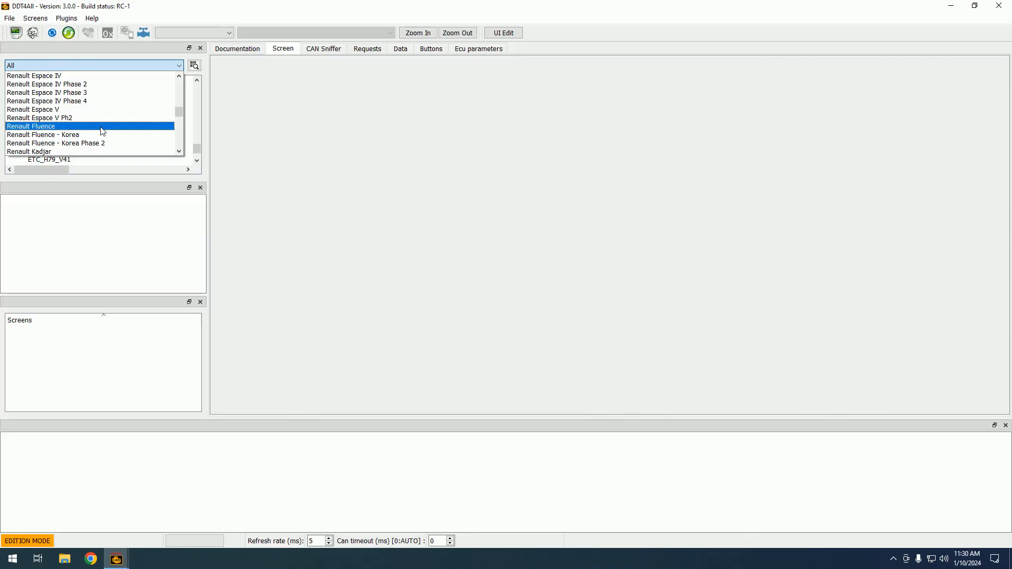
{"action": "left_click", "coordinate": [55, 101]}
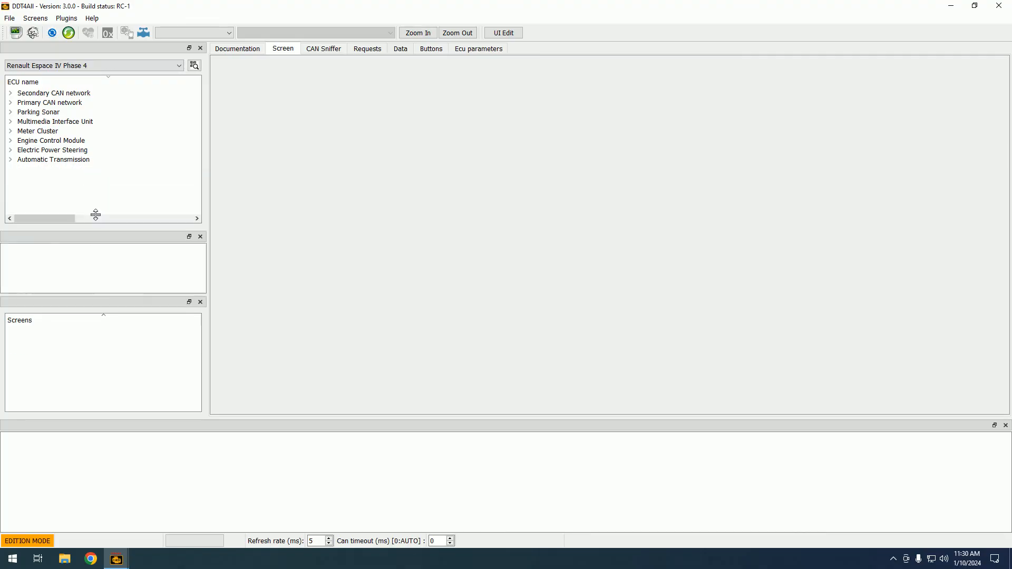
Expand the Automatic Transmission, Electric Power Steering and Meter Cluster ECUs, then browse other vehicles
{"action": "left_click", "coordinate": [10, 159]}
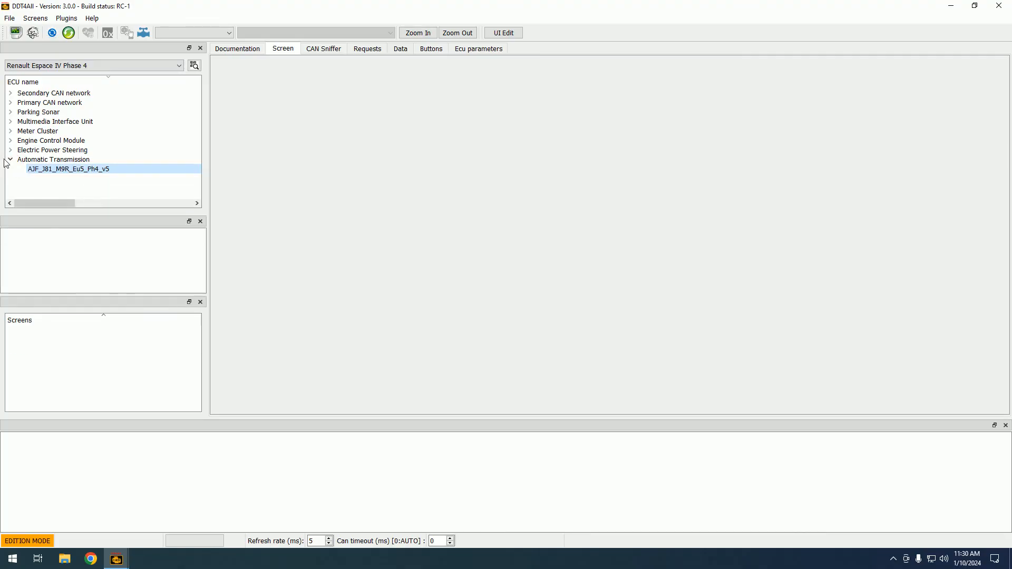
{"action": "left_click", "coordinate": [10, 135]}
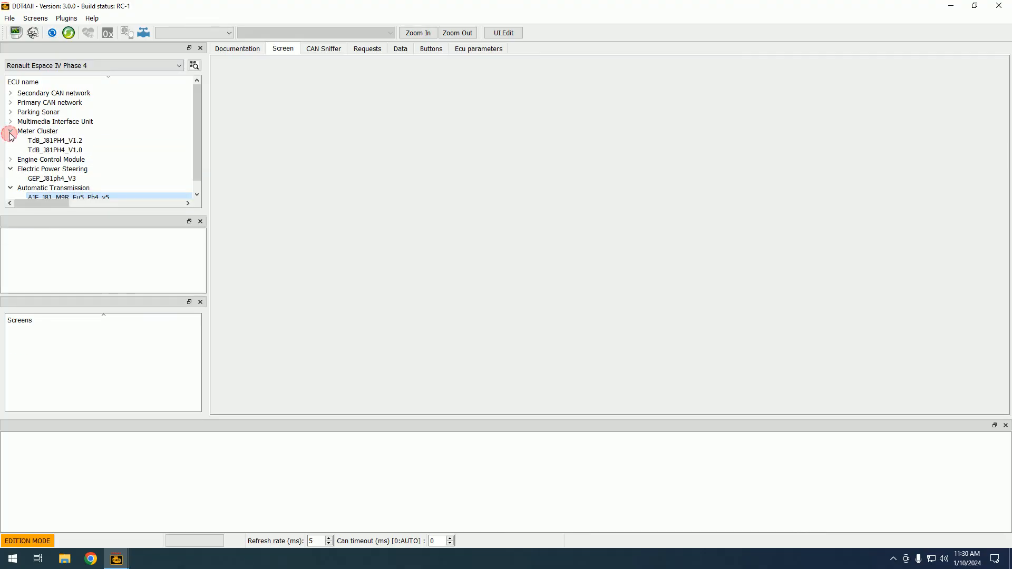
{"action": "left_click", "coordinate": [9, 131]}
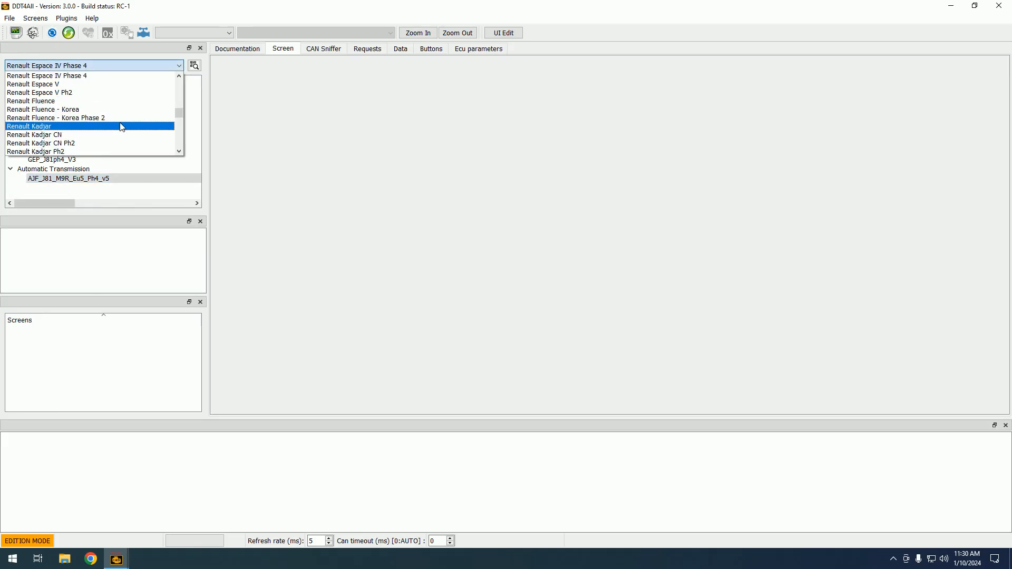
{"action": "scroll", "scroll_direction": "down", "scroll_amount": 3}
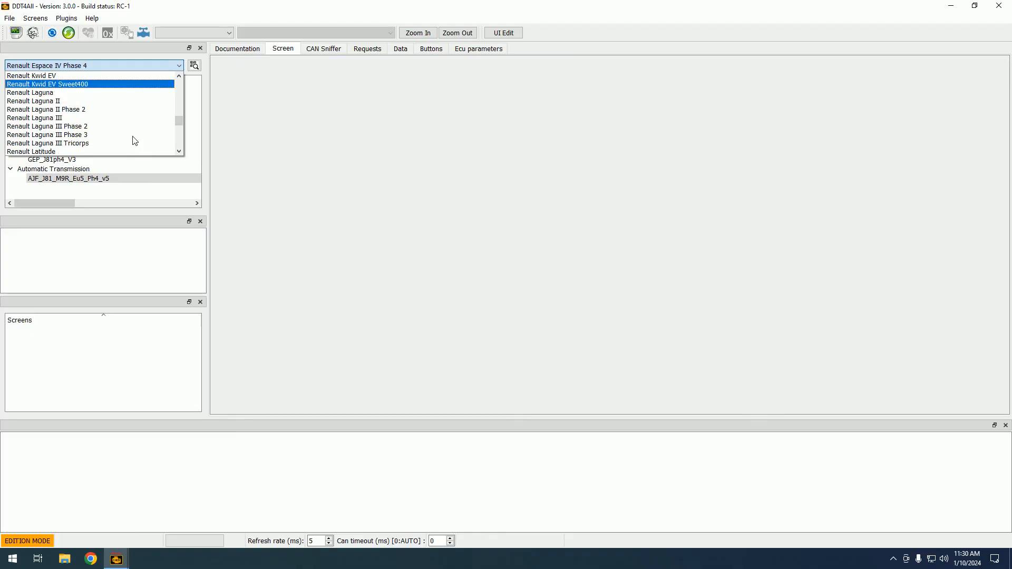
{"action": "scroll", "scroll_direction": "down", "scroll_amount": 3}
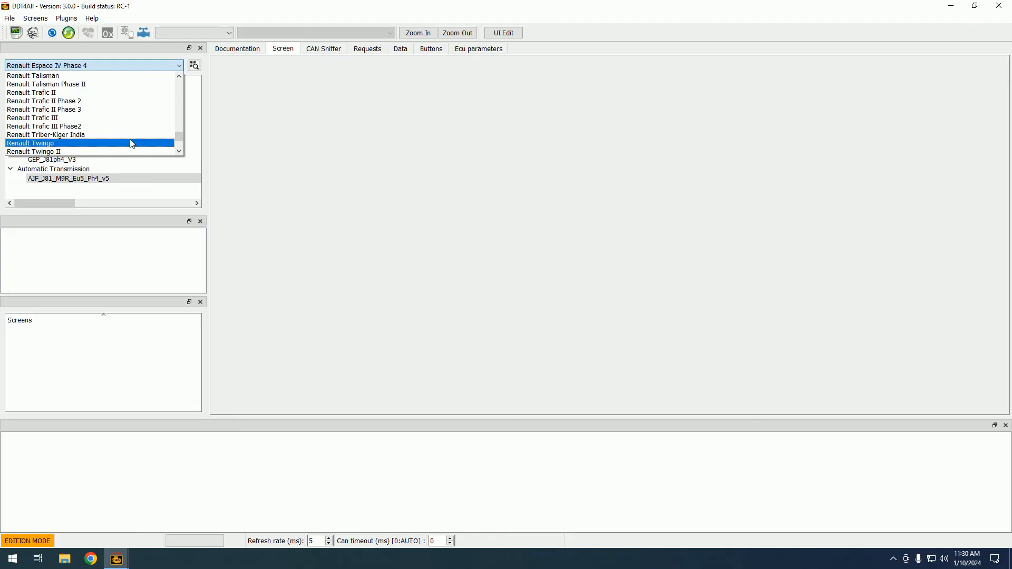
{"action": "left_click", "coordinate": [35, 118]}
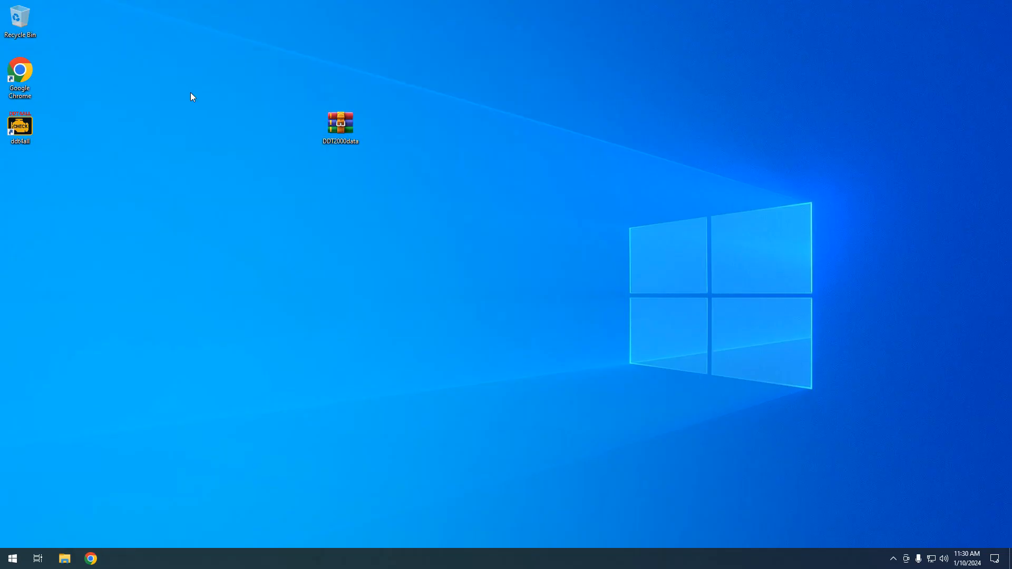
{"action": "mouse_move", "coordinate": [427, 192]}
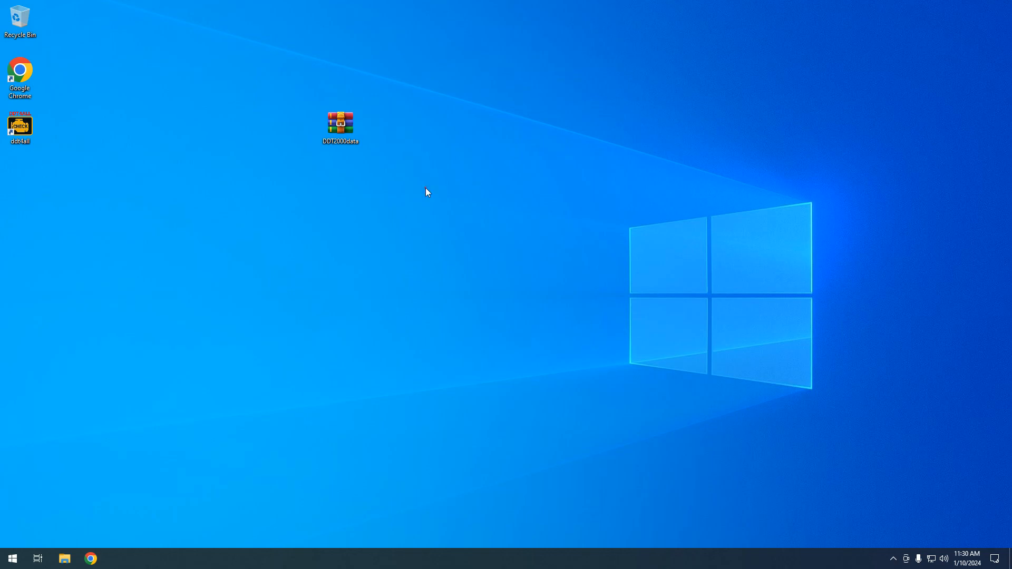
{"action": "mouse_move", "coordinate": [378, 234]}
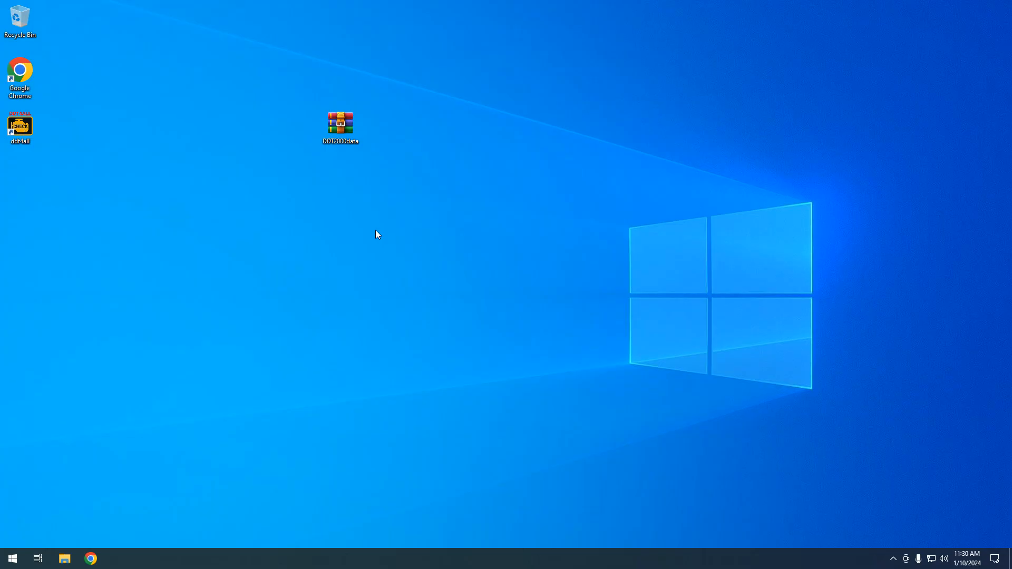
{"action": "mouse_move", "coordinate": [567, 257]}
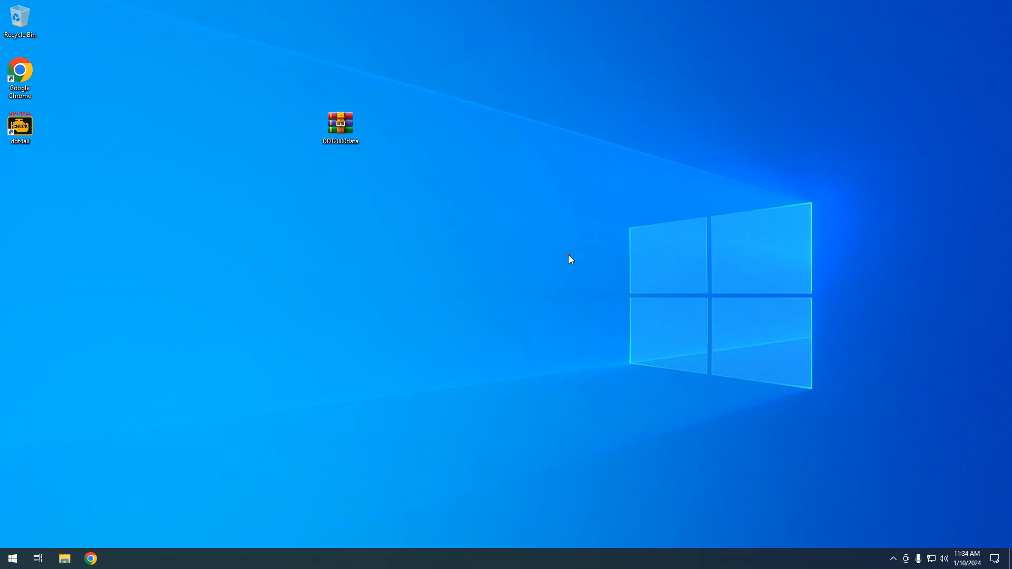
{"action": "mouse_move", "coordinate": [492, 330]}
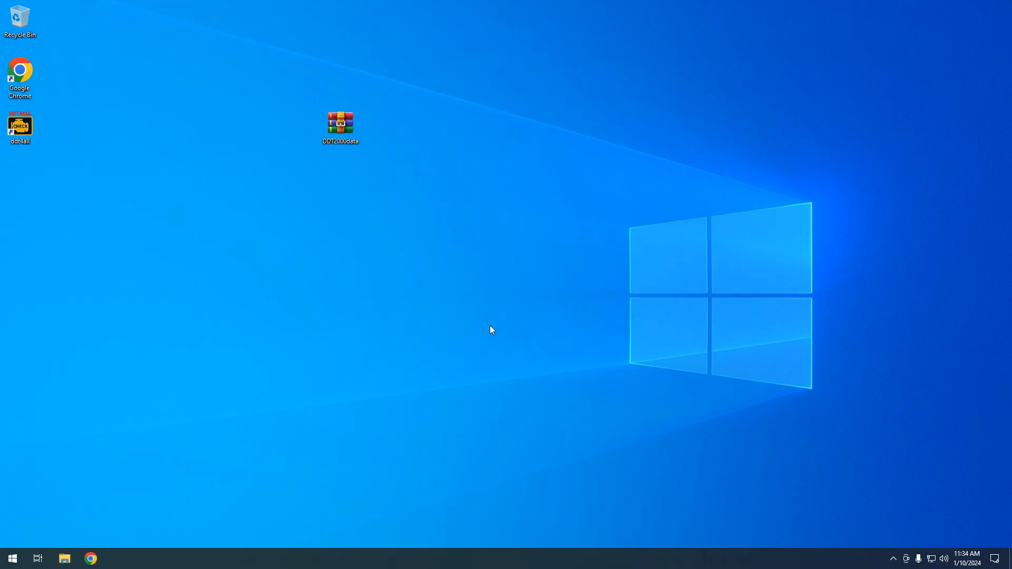
{"action": "left_click", "coordinate": [340, 122]}
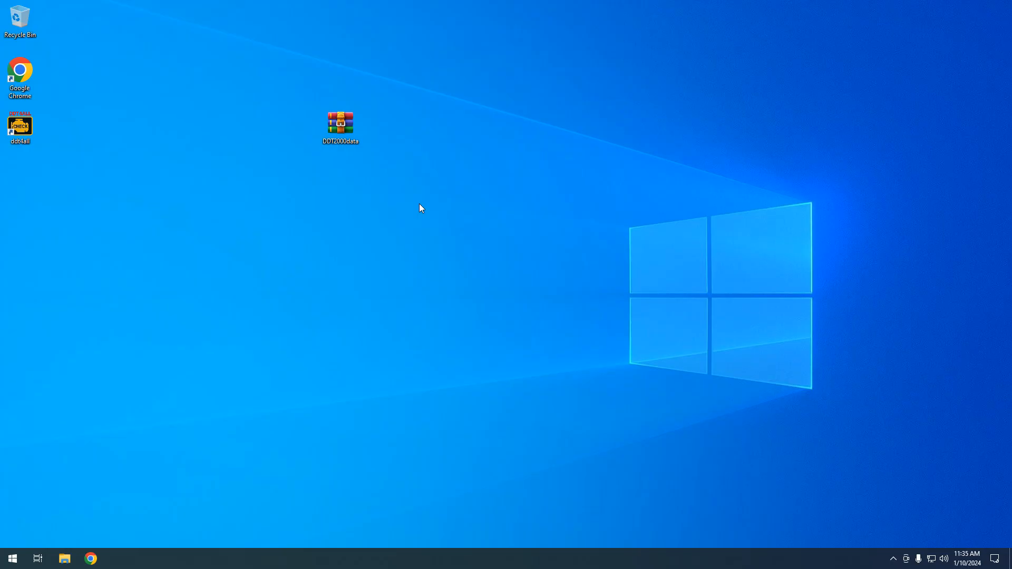
{"action": "mouse_move", "coordinate": [395, 199]}
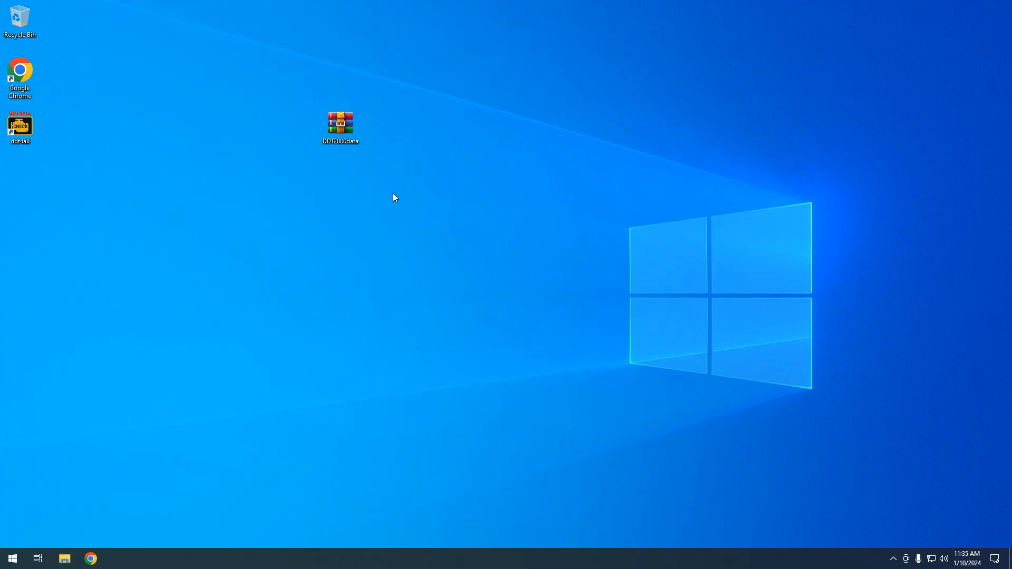
{"action": "mouse_move", "coordinate": [447, 199]}
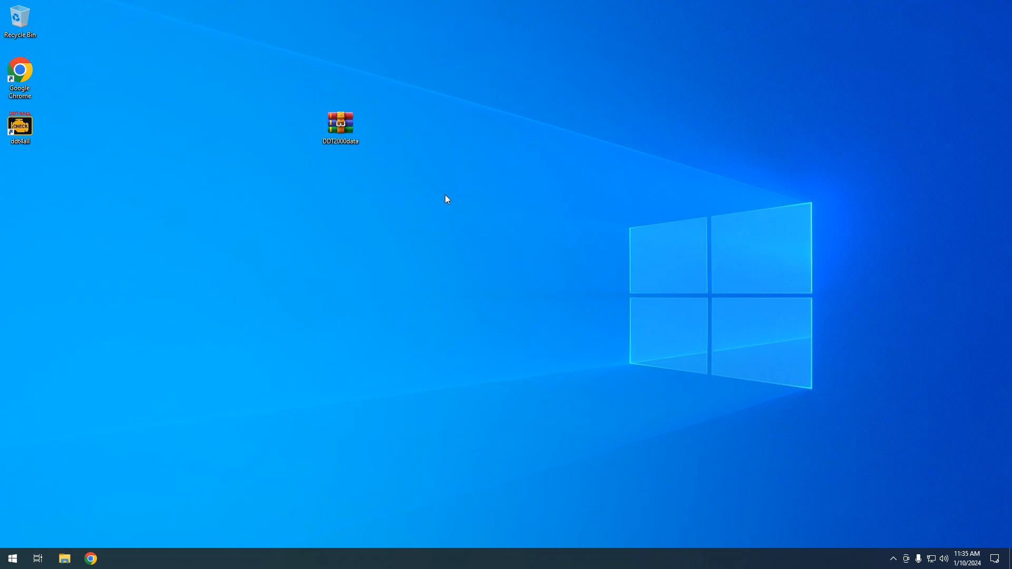
{"action": "mouse_move", "coordinate": [379, 216]}
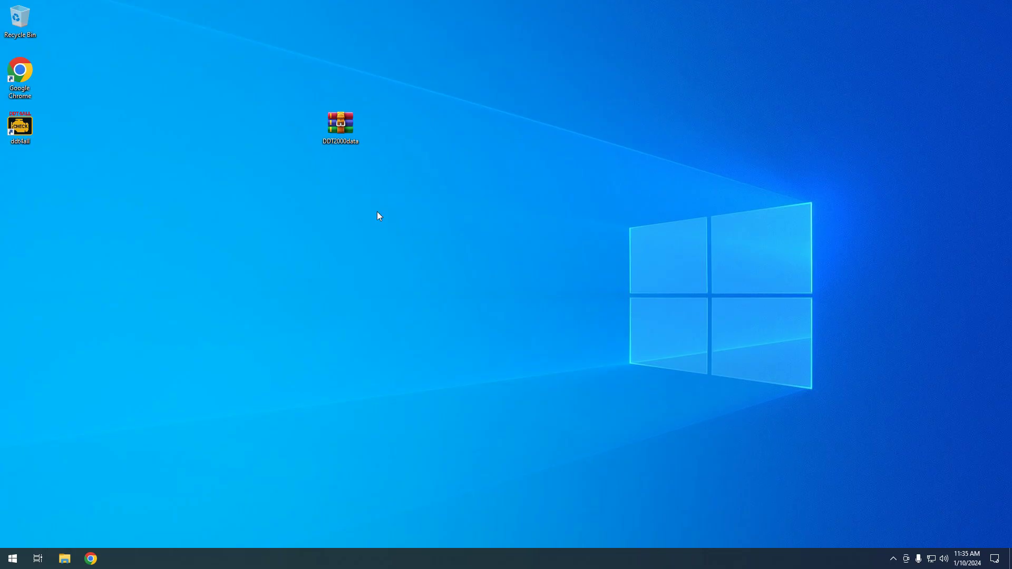
{"action": "mouse_move", "coordinate": [373, 272]}
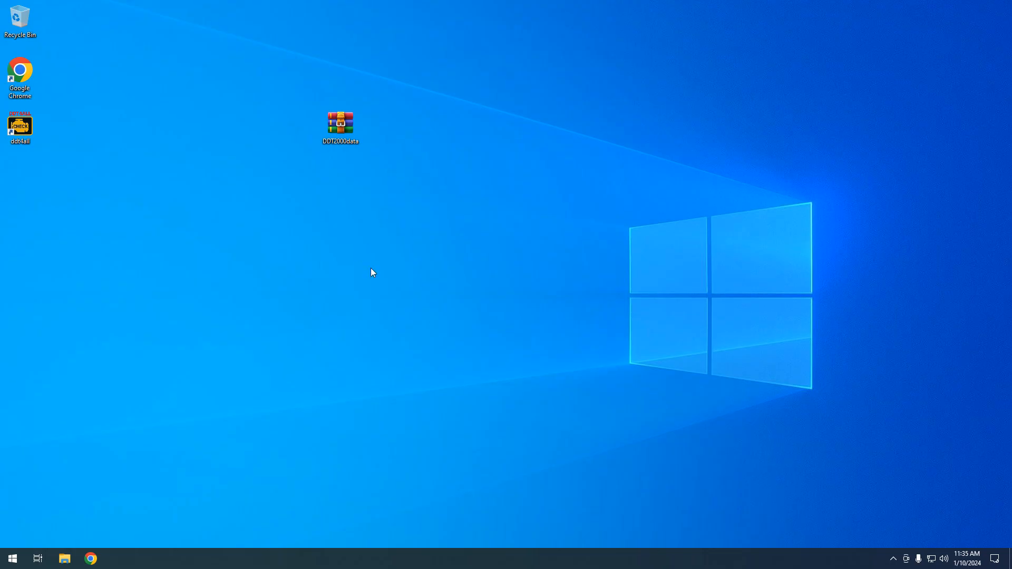
{"action": "double_click", "coordinate": [20, 125]}
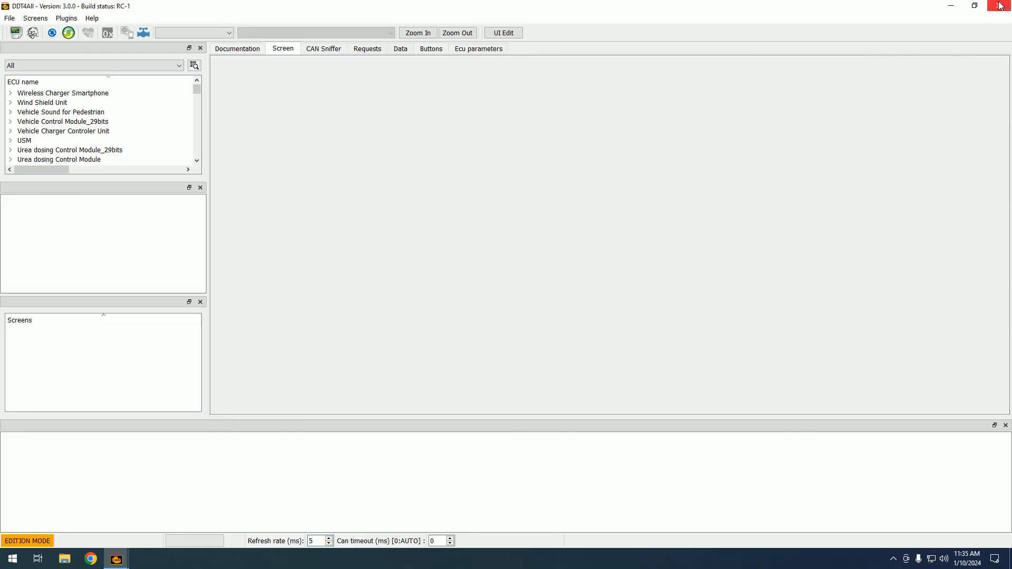
{"action": "left_click", "coordinate": [999, 6]}
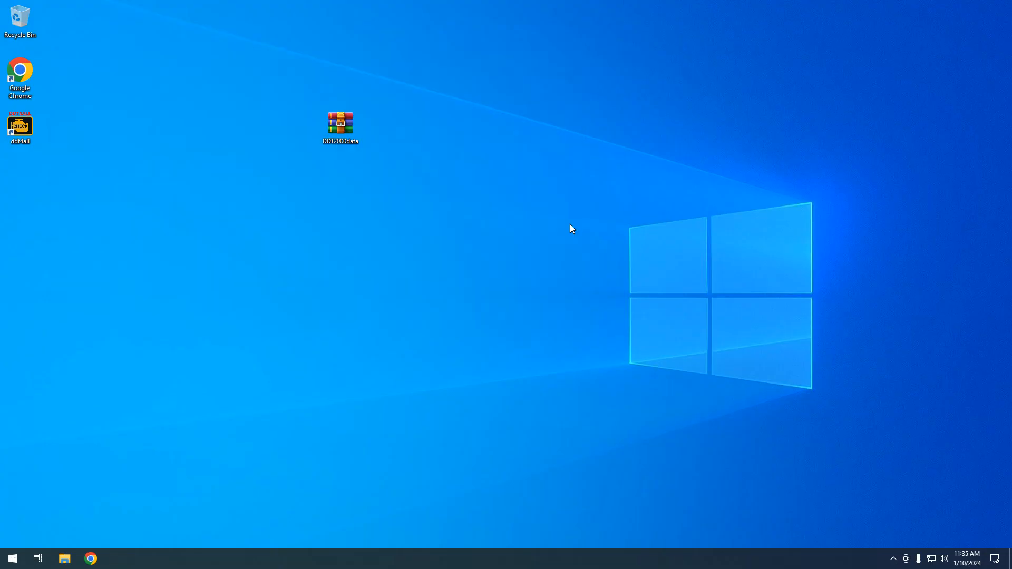
{"action": "mouse_move", "coordinate": [598, 251]}
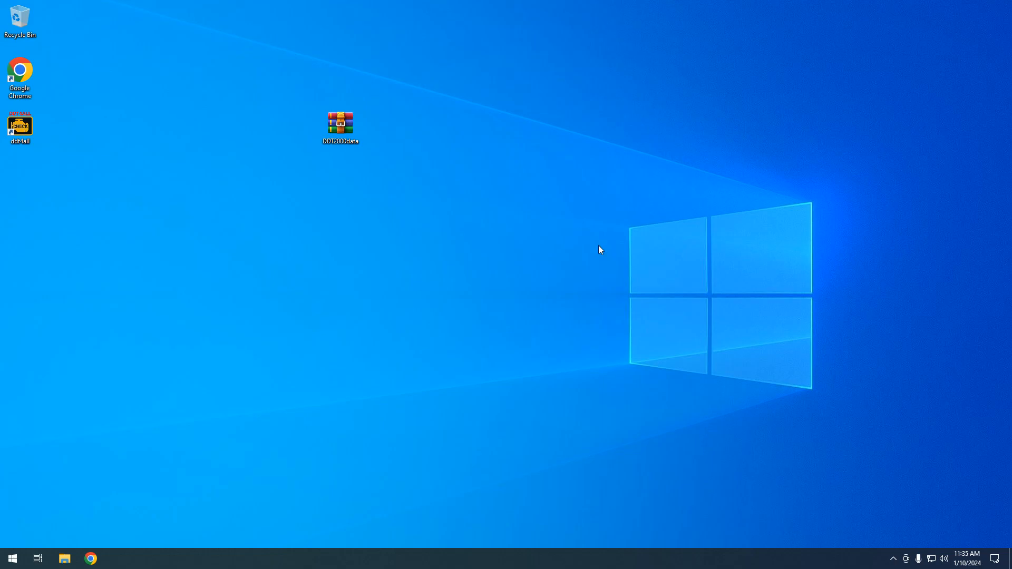